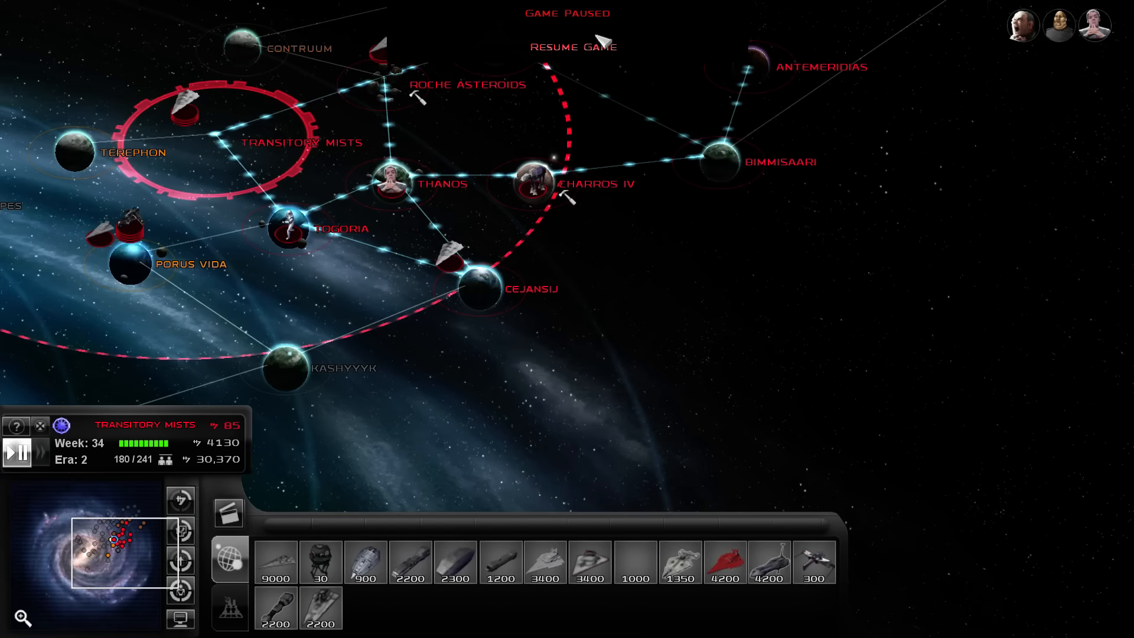
# Resume the campaign, auto-resolve the Transitory Mists and Porus Vida battles, then command Transitory Mists
pyautogui.click(573, 46)
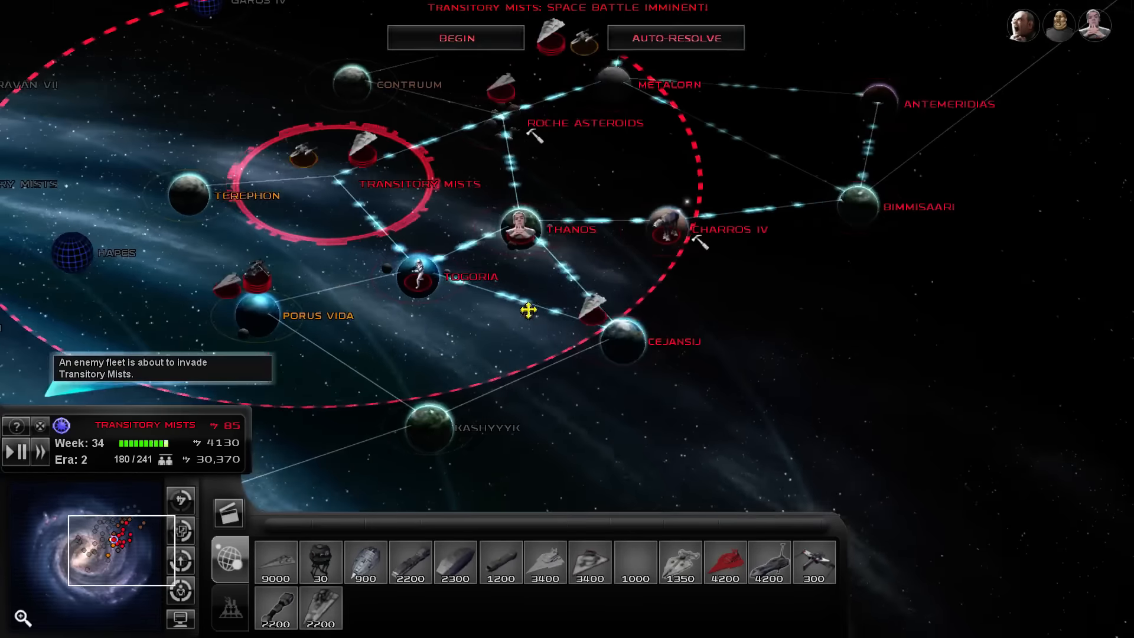
pyautogui.click(675, 37)
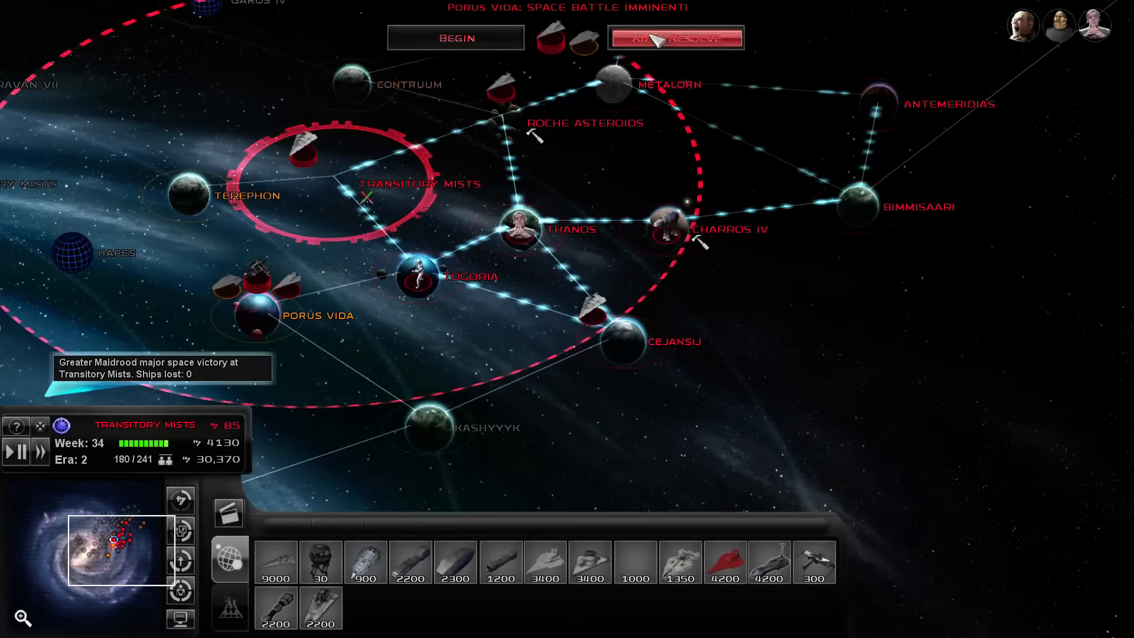
pyautogui.click(676, 38)
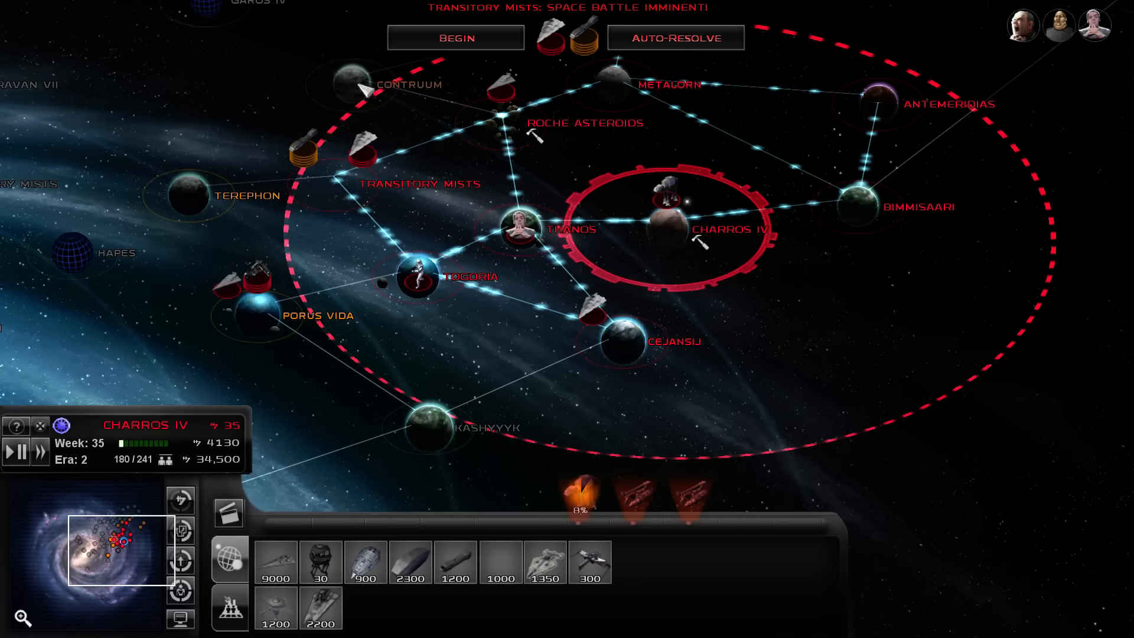
pyautogui.click(456, 38)
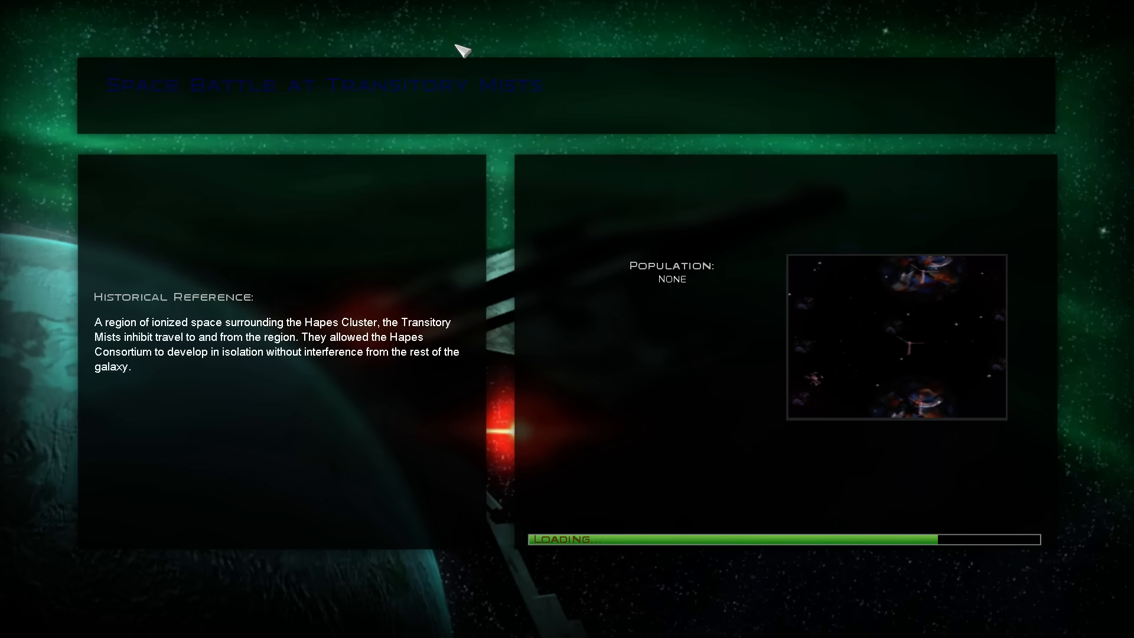
pyautogui.moveTo(637, 226)
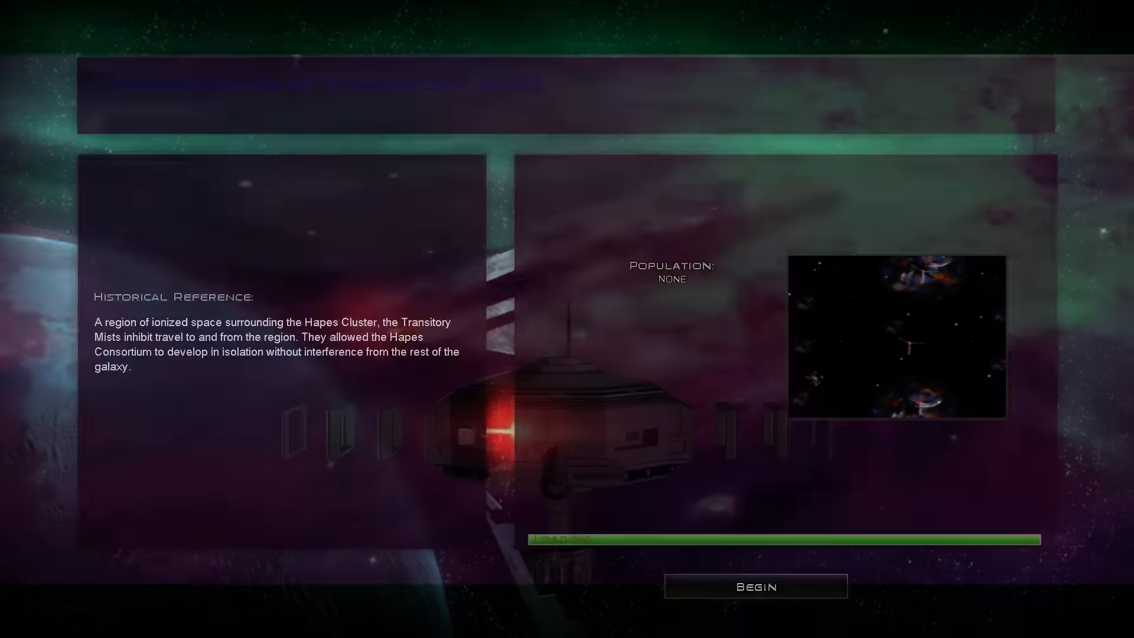
# Start the loaded Transitory Mists space battle
pyautogui.click(754, 586)
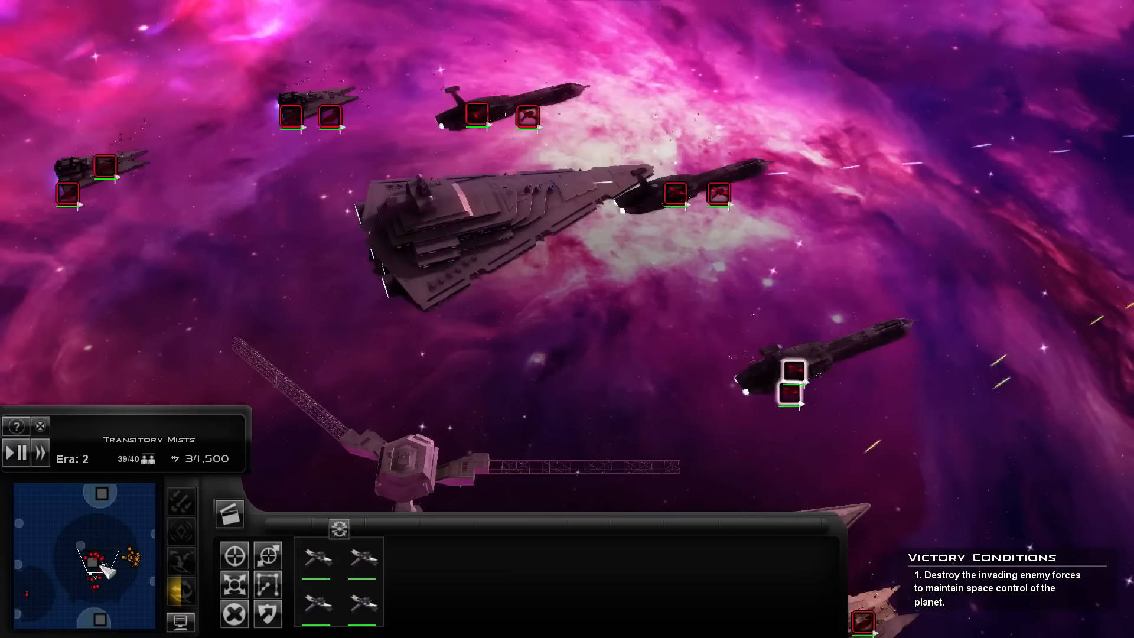
pyautogui.moveTo(534, 117)
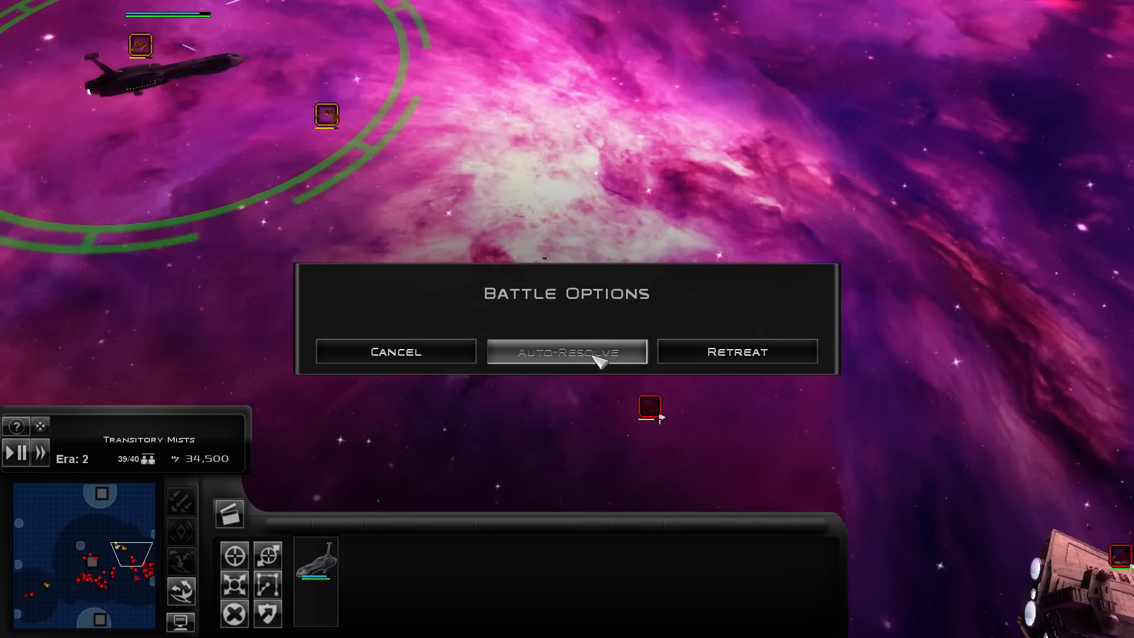
# Auto-resolve the remainder of the Transitory Mists battle to reach the victory summary
pyautogui.click(566, 352)
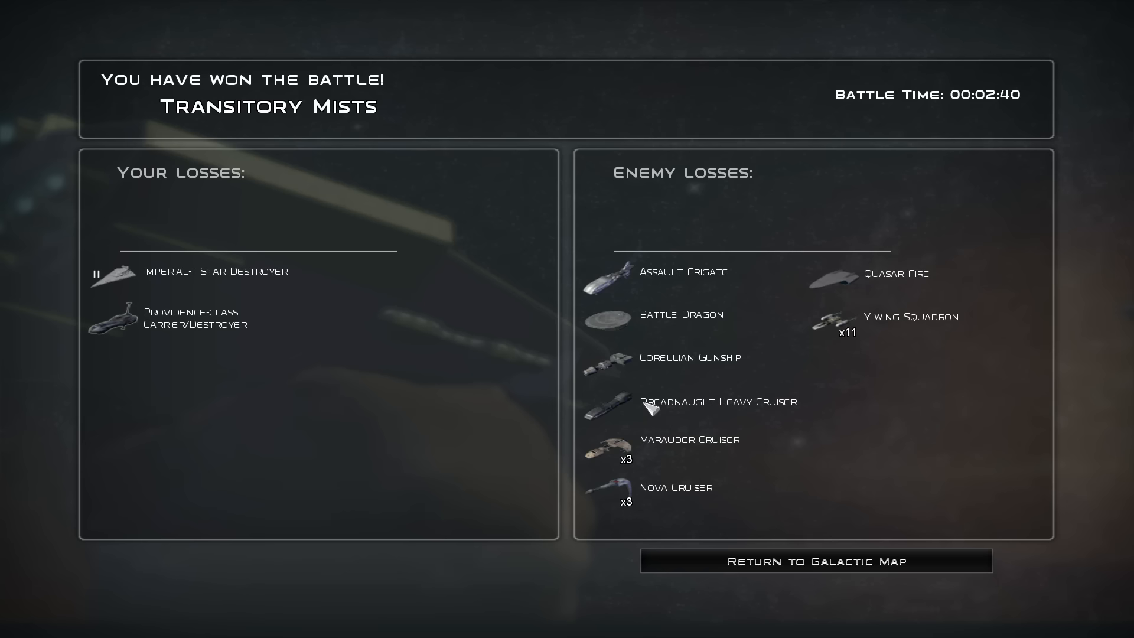
pyautogui.moveTo(679, 560)
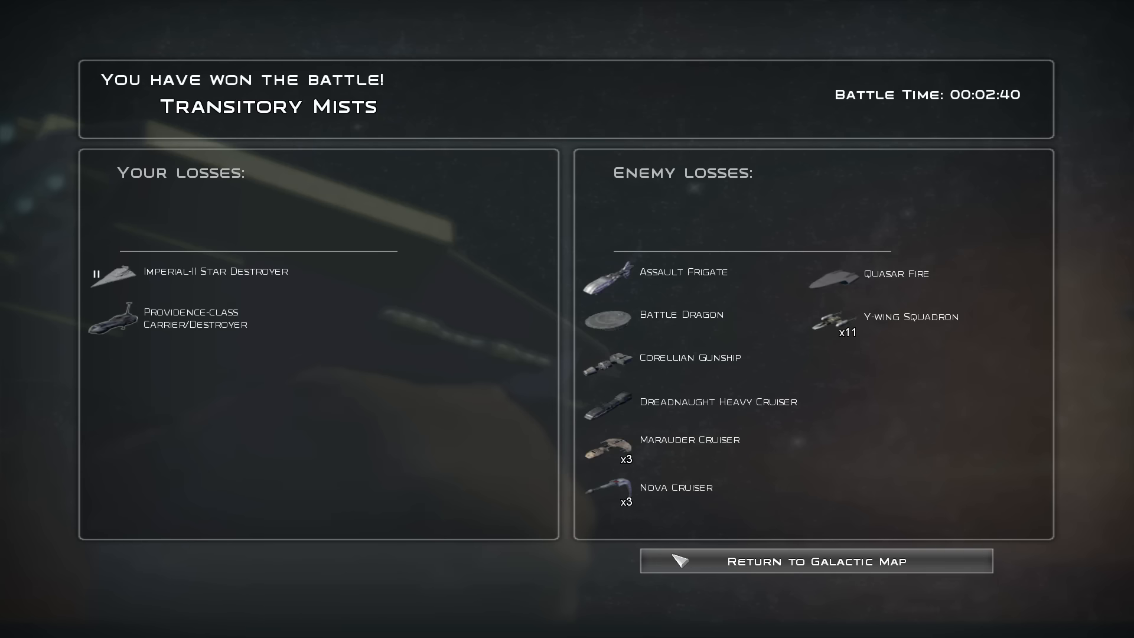
# Return to the galaxy, open the galactic log, and show the military power history graph
pyautogui.click(816, 560)
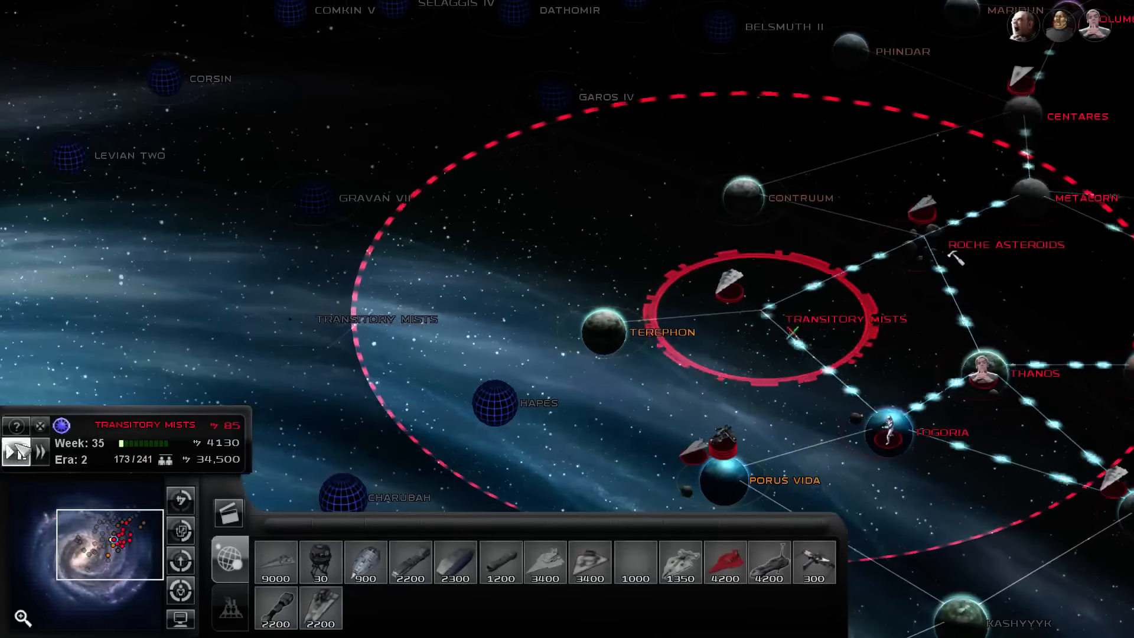
pyautogui.click(19, 453)
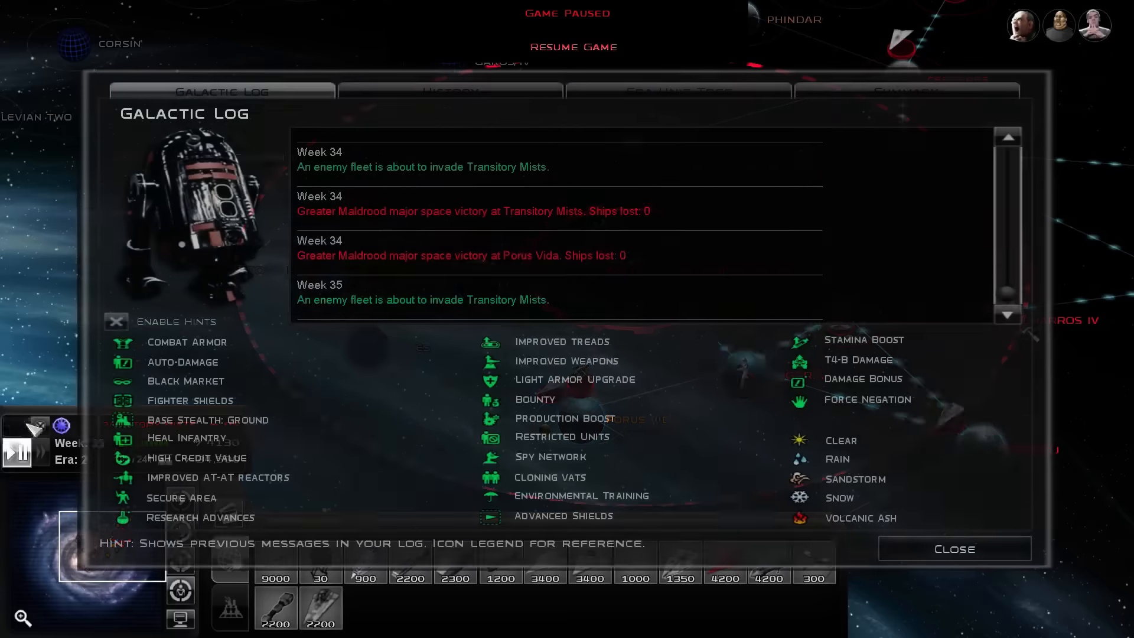
pyautogui.click(450, 91)
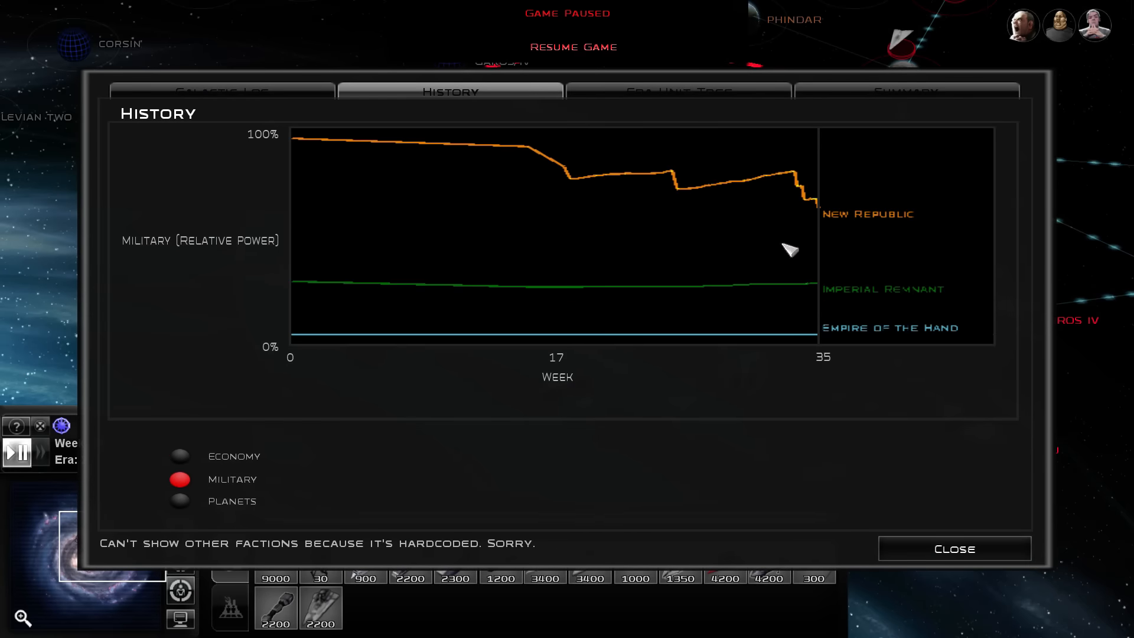
pyautogui.moveTo(917, 553)
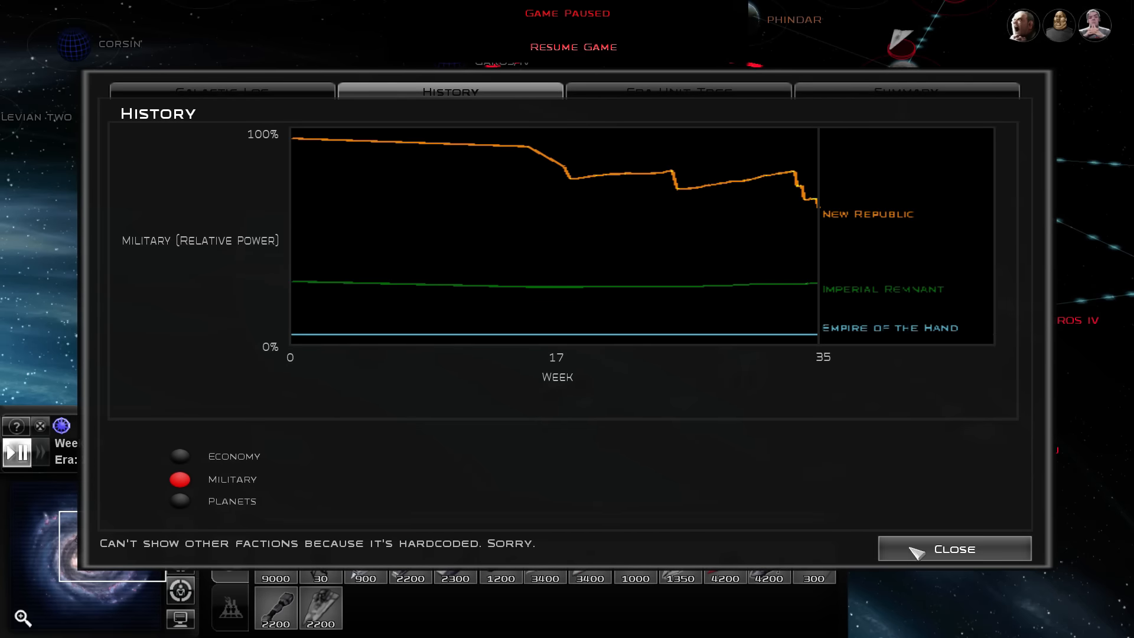
pyautogui.moveTo(859, 403)
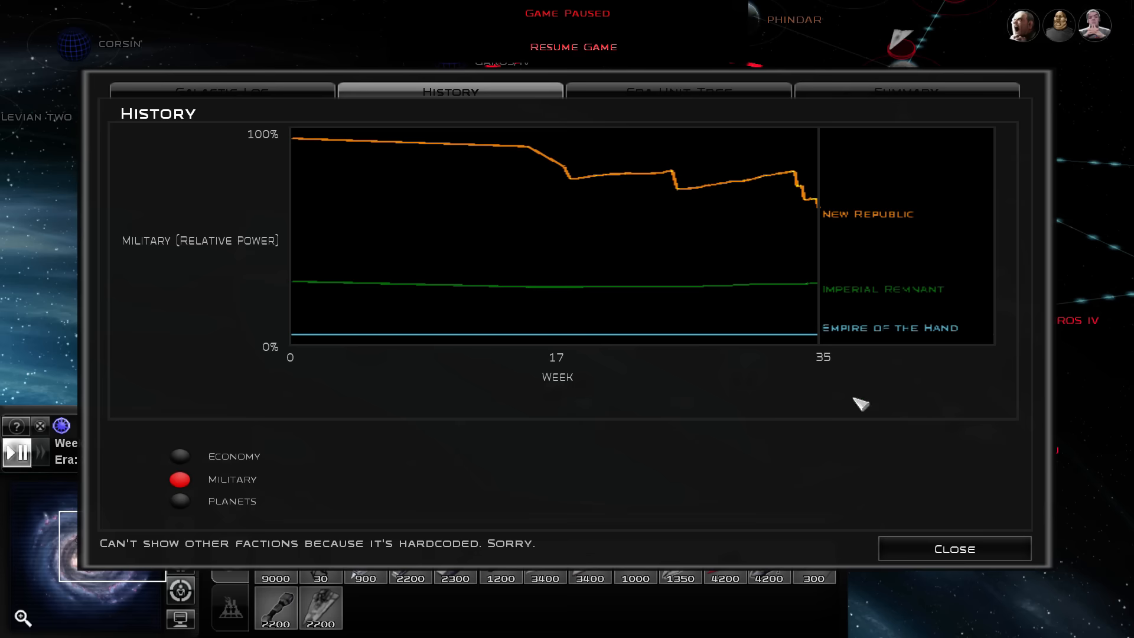
# Close the campaign History window to return to the galactic map
pyautogui.click(954, 548)
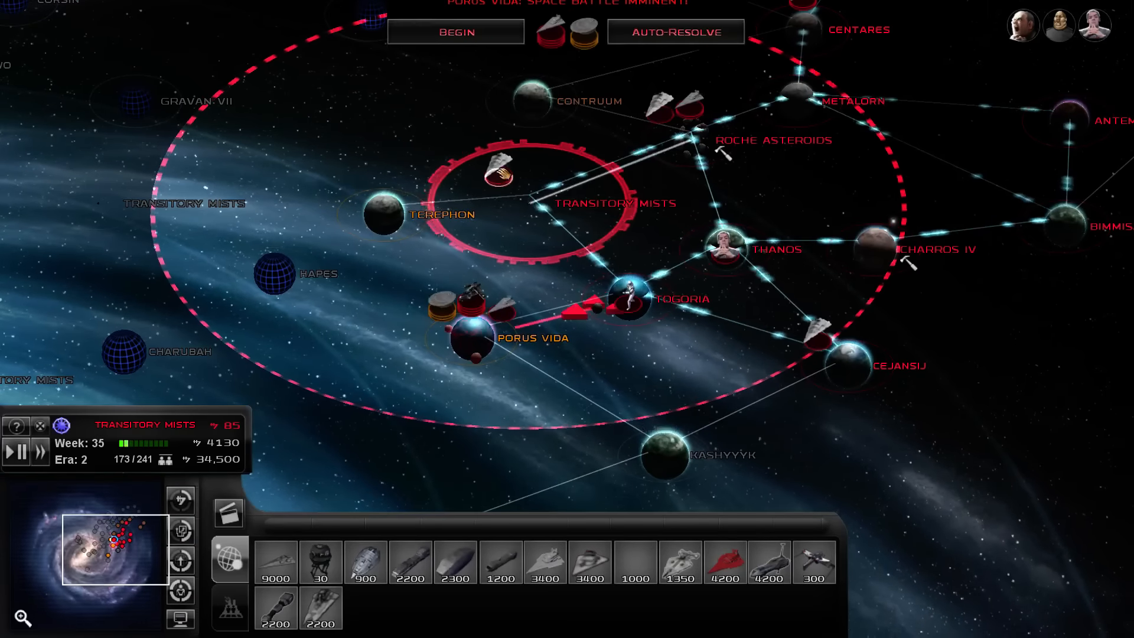
pyautogui.moveTo(434, 307)
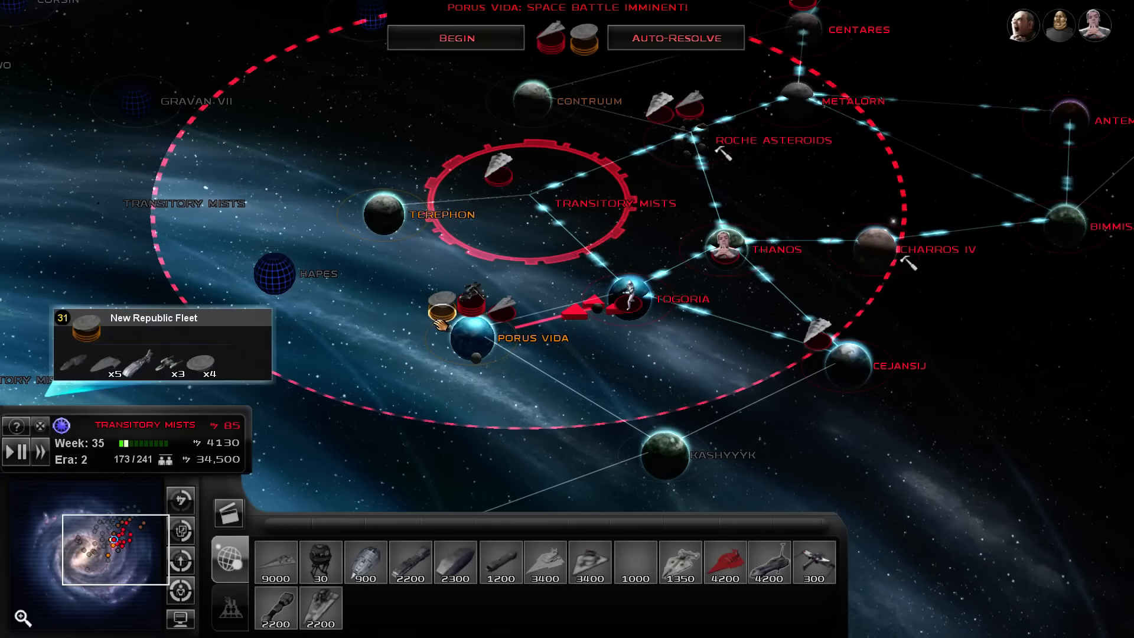
# Launch the imminent Porus Vida space battle
pyautogui.click(455, 38)
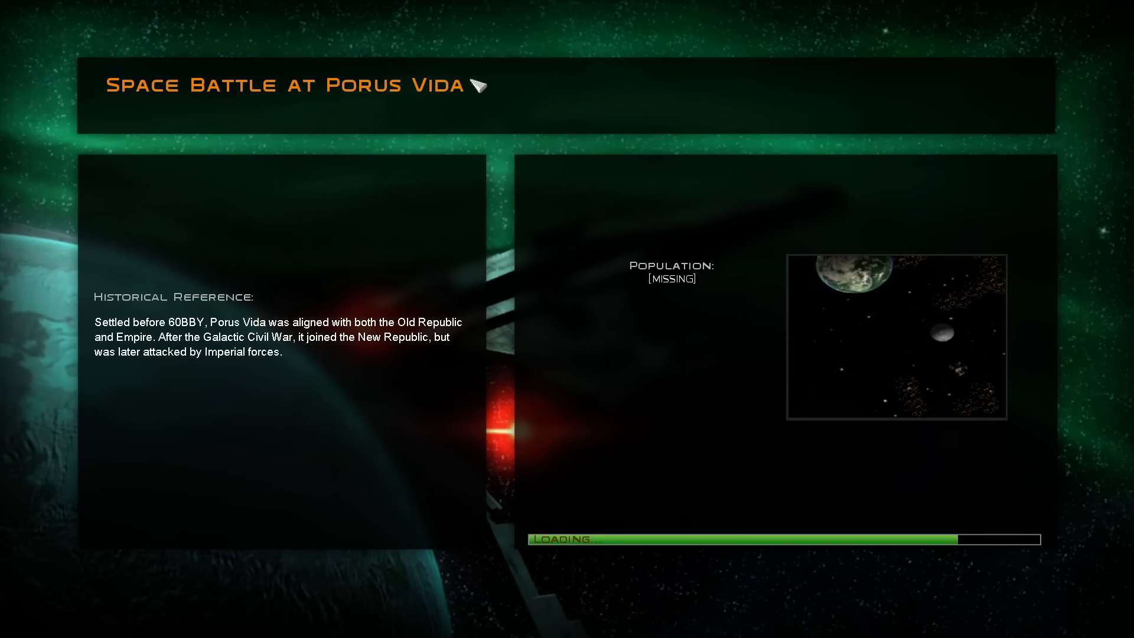
pyautogui.moveTo(739, 446)
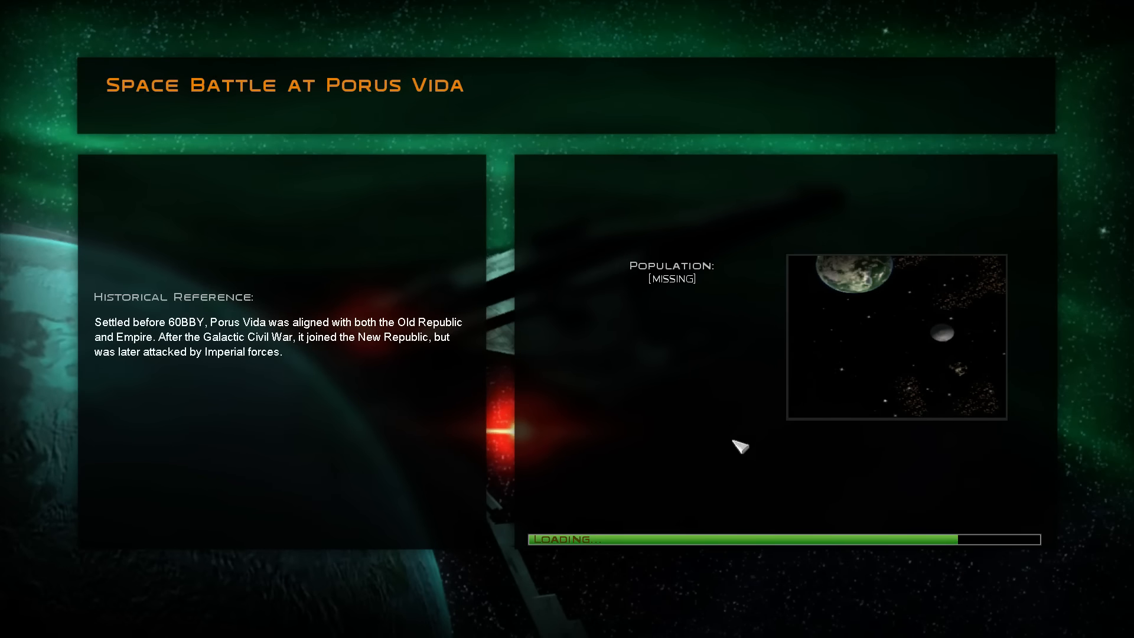
pyautogui.moveTo(686, 424)
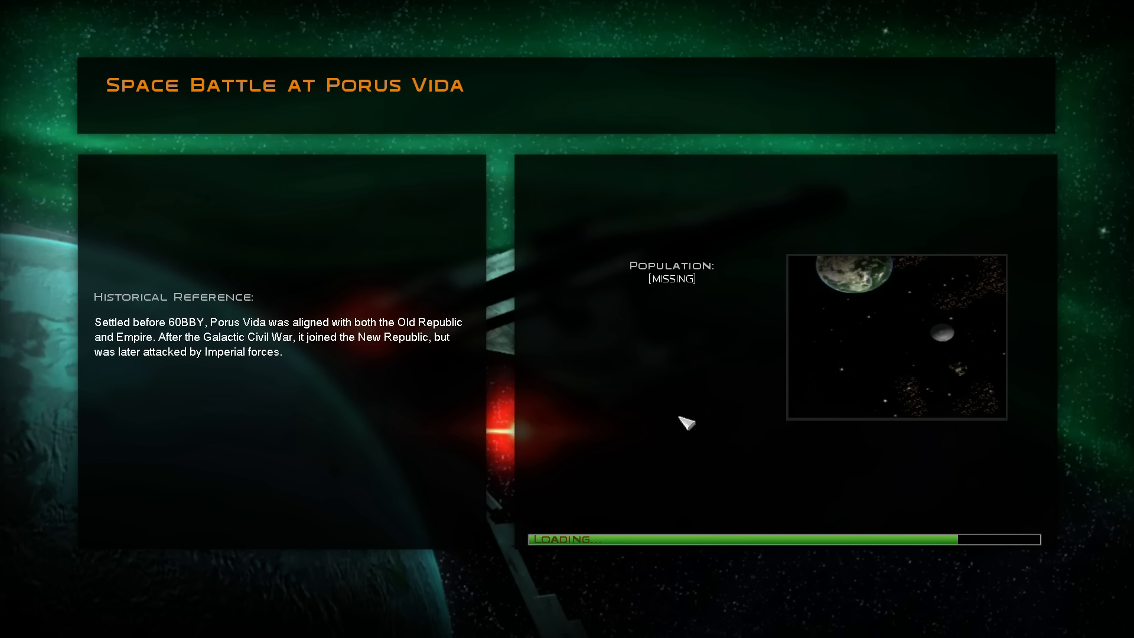
pyautogui.moveTo(828, 470)
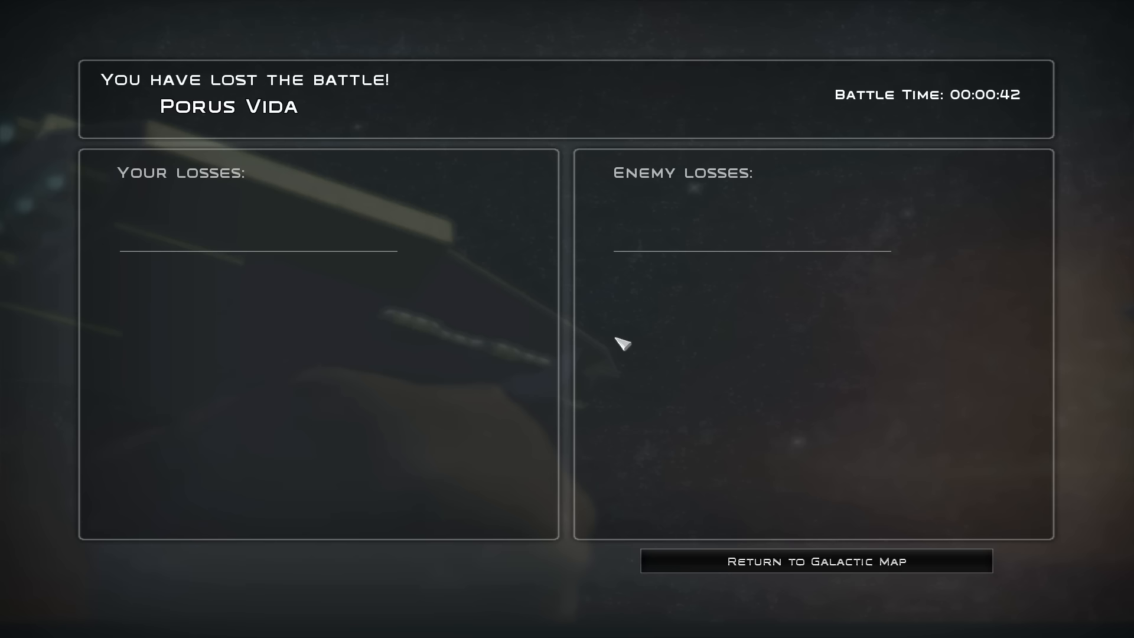
pyautogui.moveTo(764, 570)
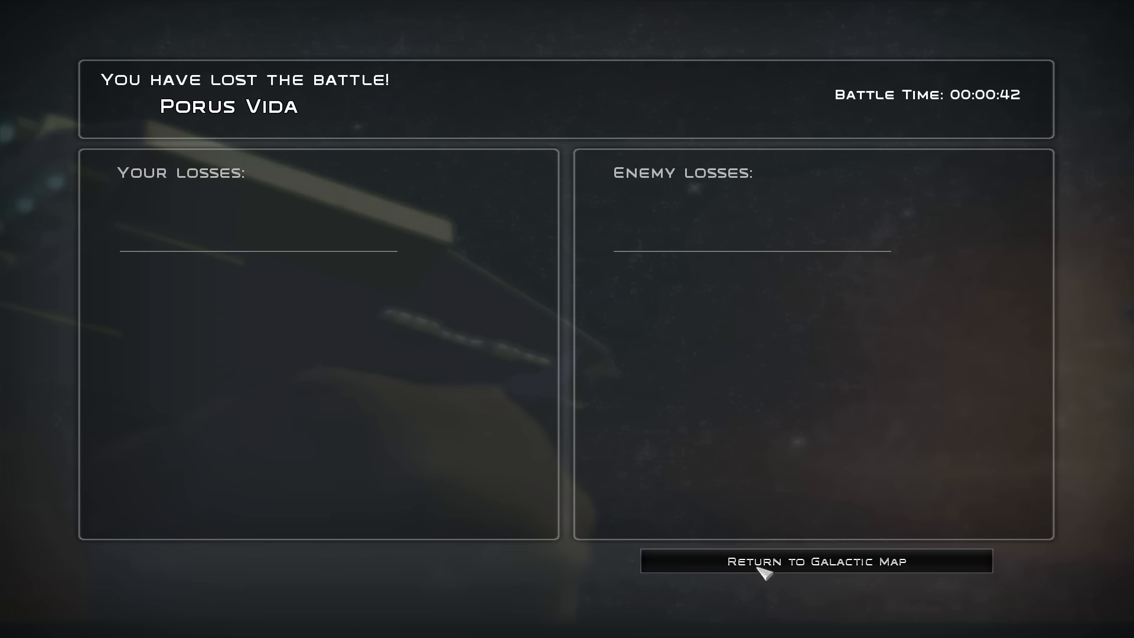
# Dismiss the Porus Vida defeat results screen
pyautogui.click(814, 561)
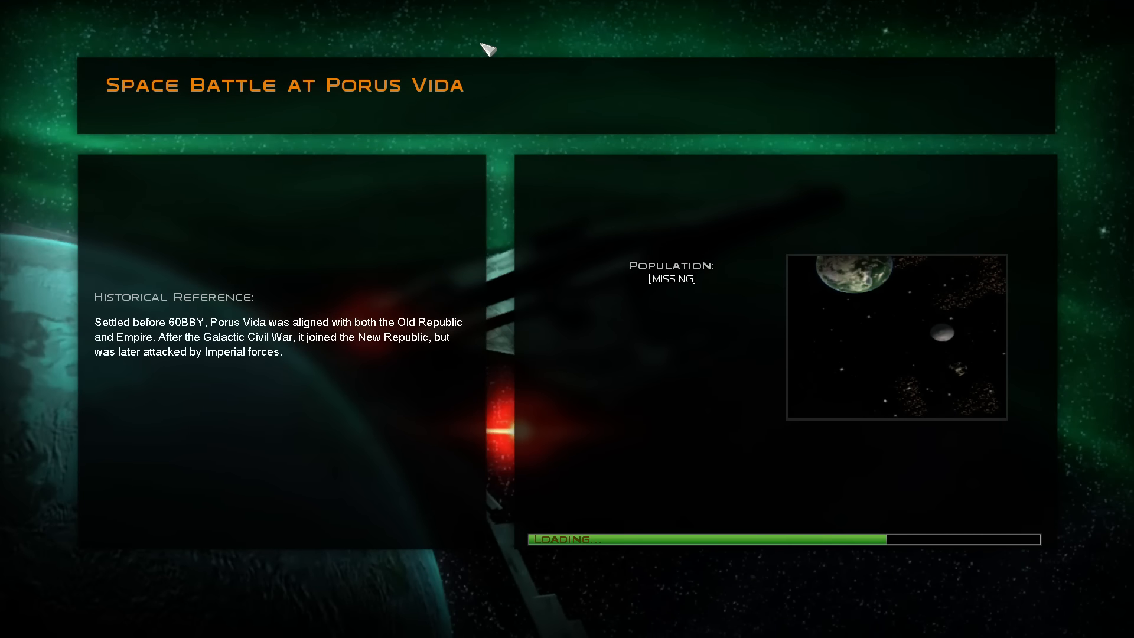
pyautogui.moveTo(571, 114)
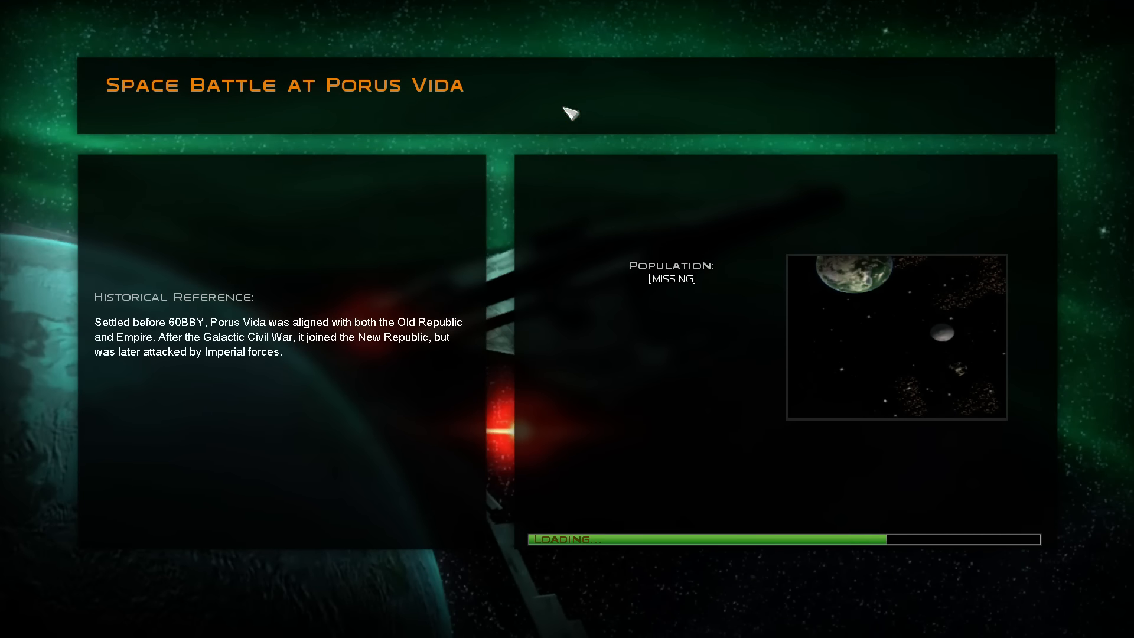
pyautogui.moveTo(578, 191)
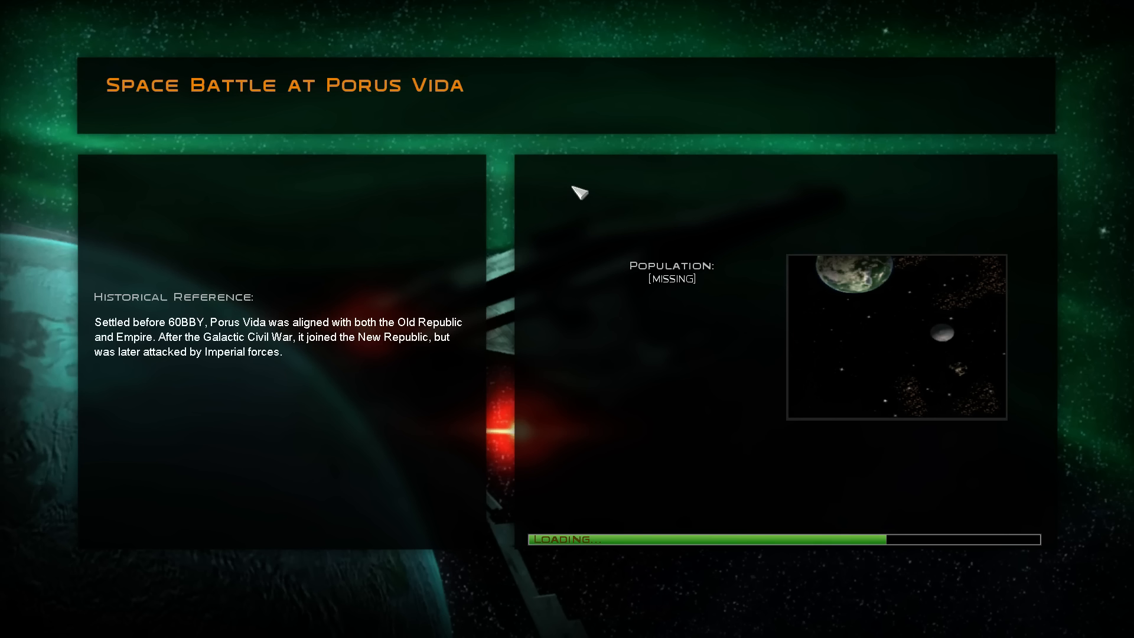
pyautogui.moveTo(754, 486)
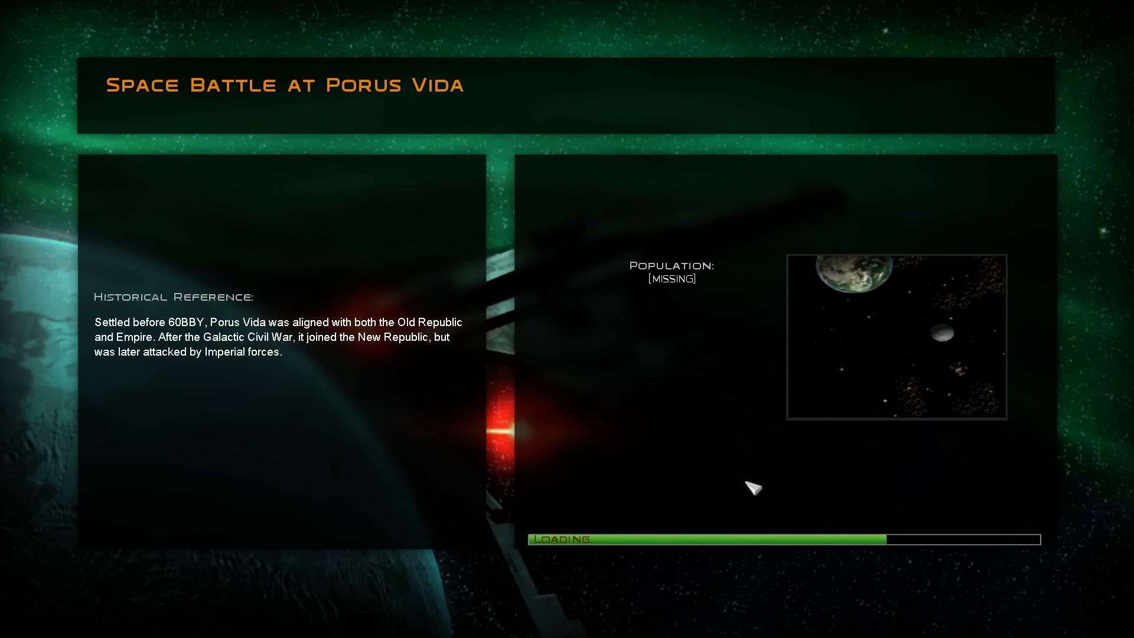
pyautogui.moveTo(777, 443)
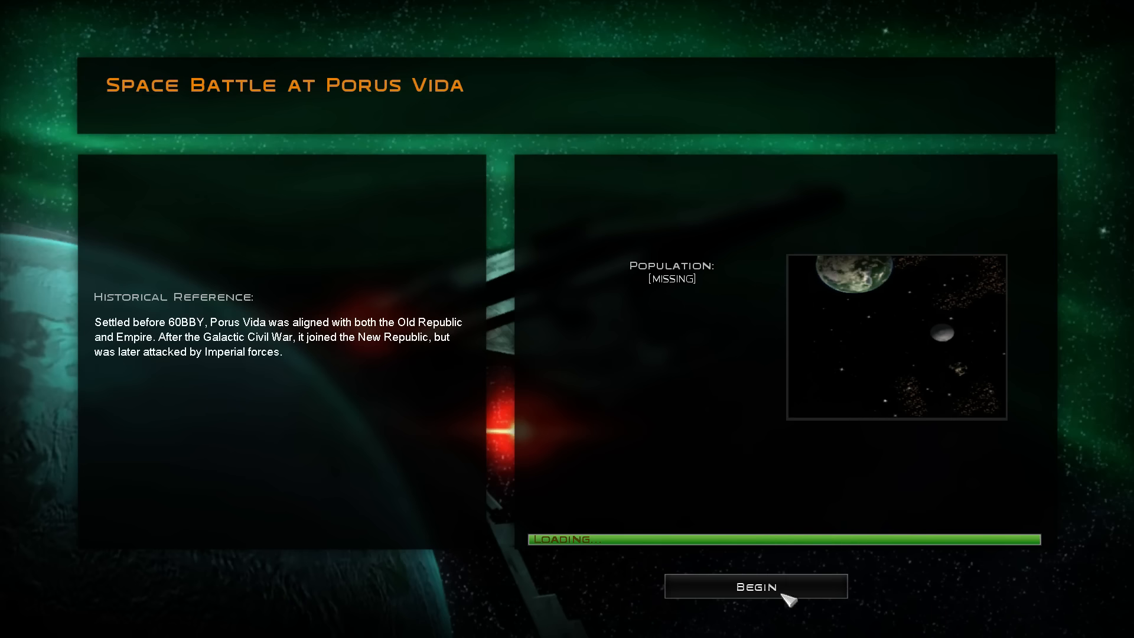
# Start the reloaded Porus Vida battle and fight it until the defeat summary appears
pyautogui.click(754, 586)
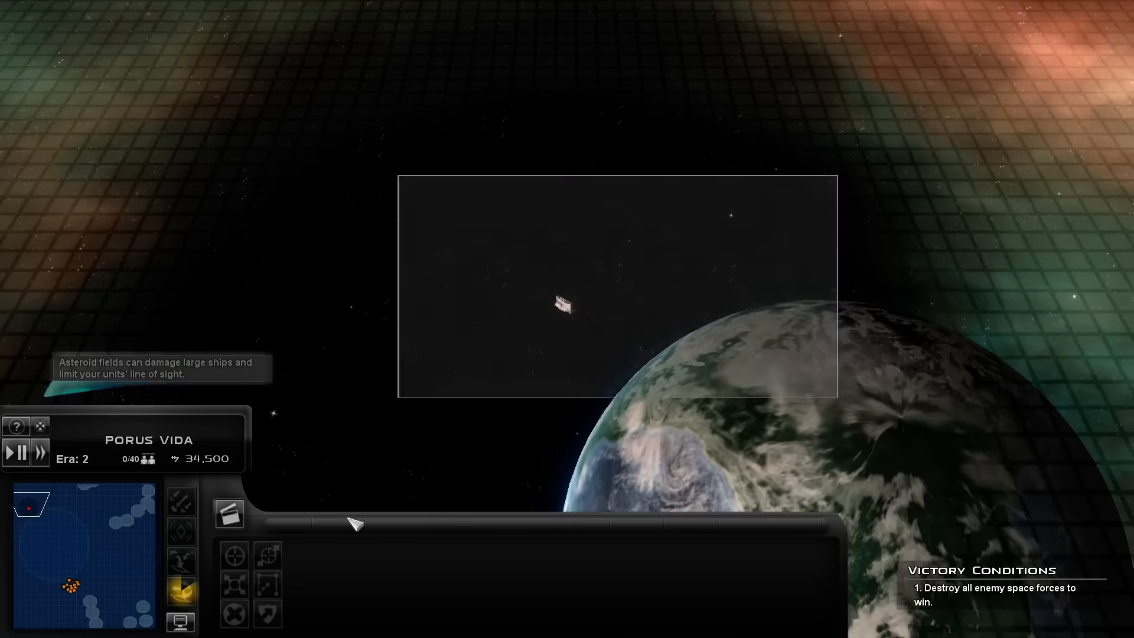
pyautogui.click(561, 306)
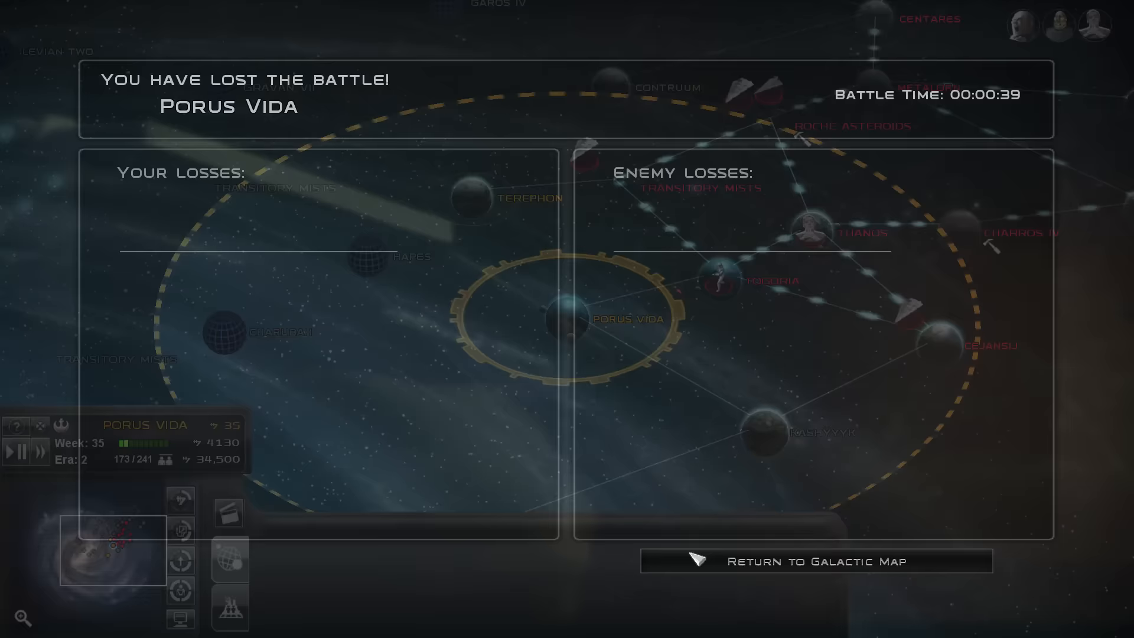
# Return to the galaxy map and launch the New Alderaan space battle
pyautogui.click(815, 560)
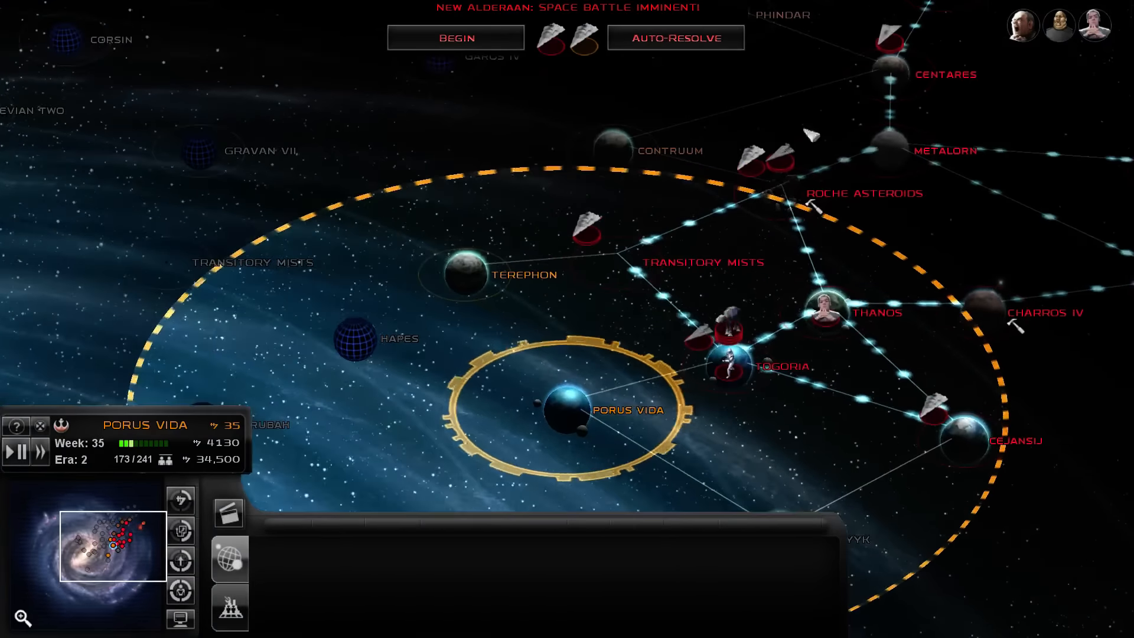
pyautogui.click(674, 38)
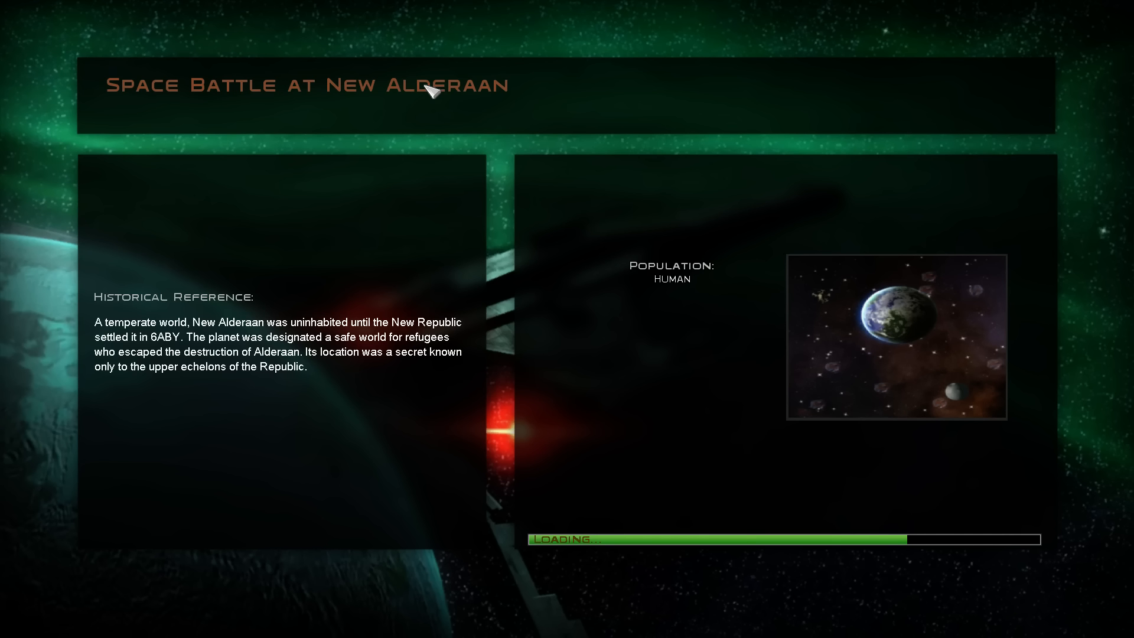
pyautogui.moveTo(677, 418)
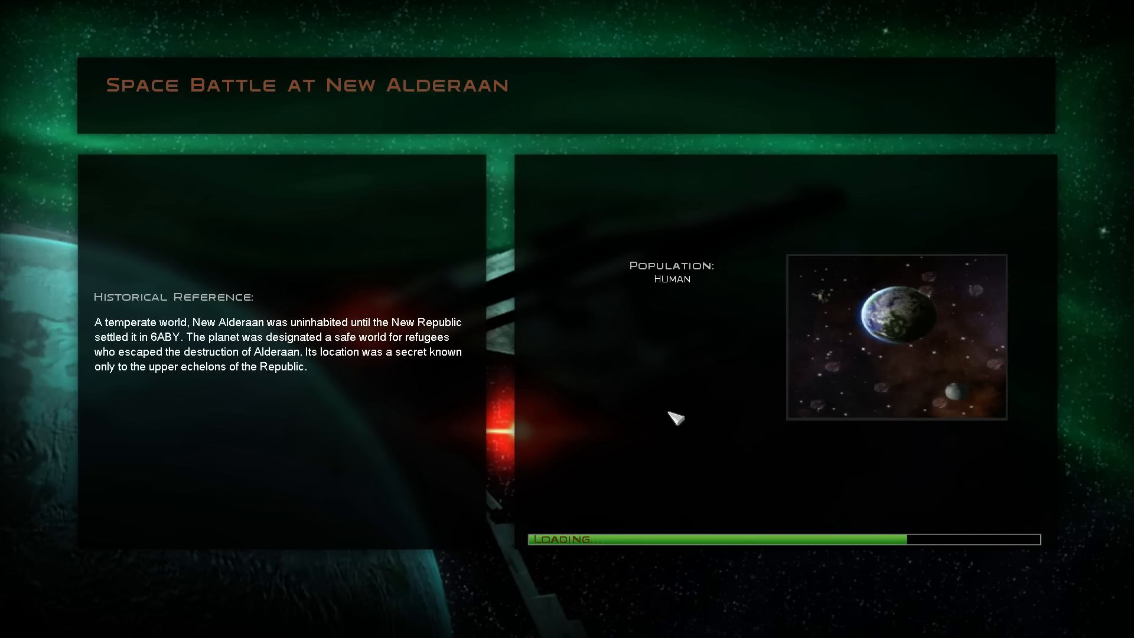
pyautogui.moveTo(728, 477)
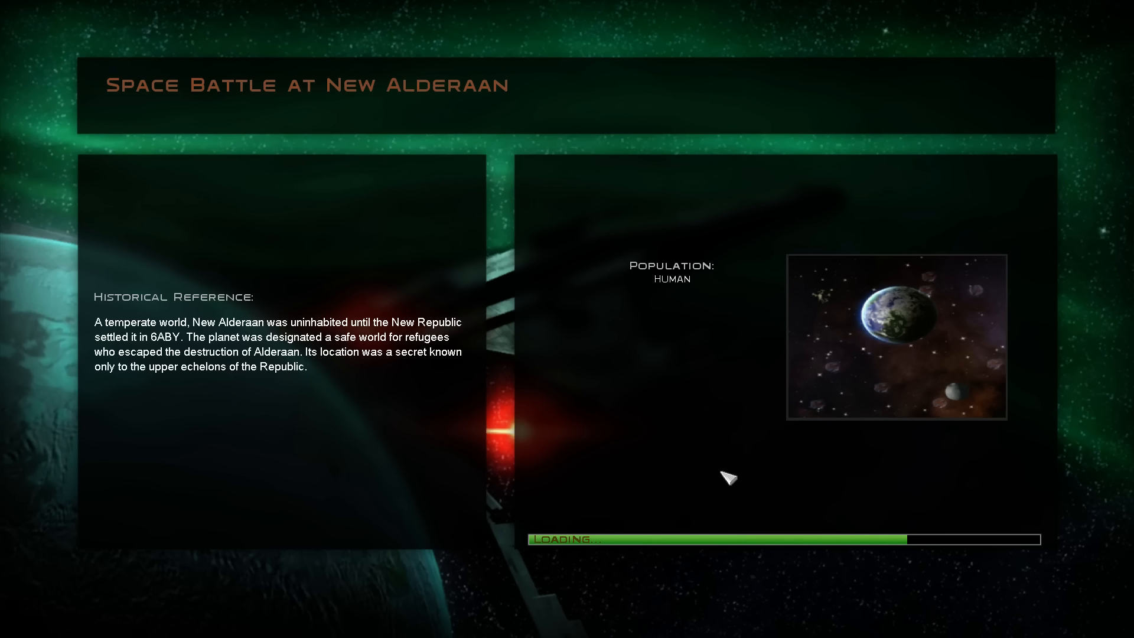
pyautogui.moveTo(786, 566)
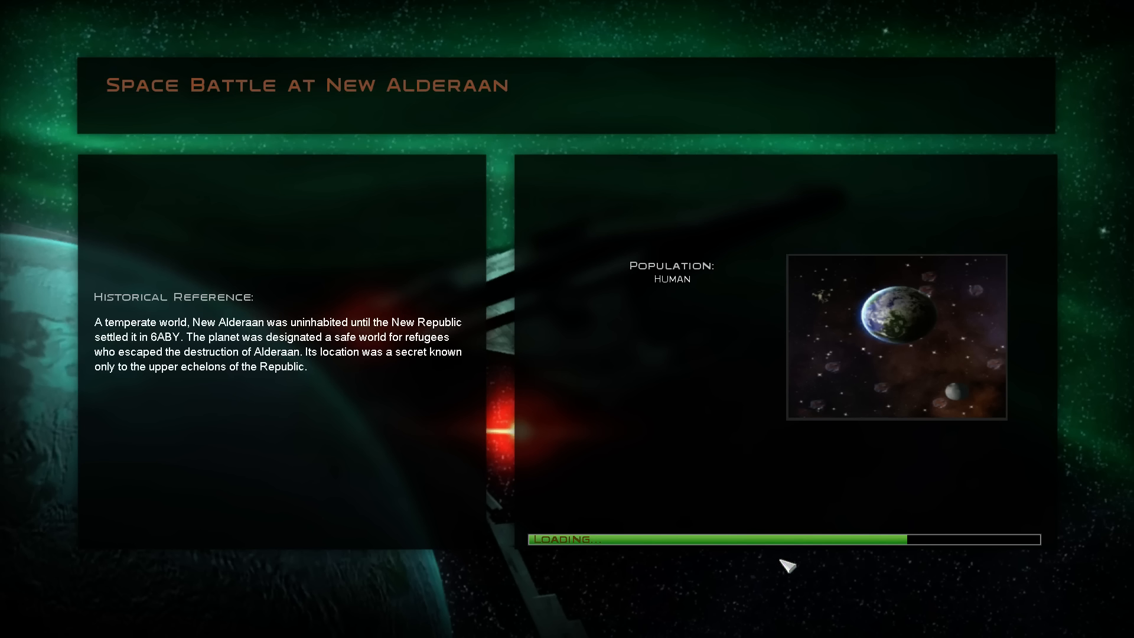
pyautogui.moveTo(780, 534)
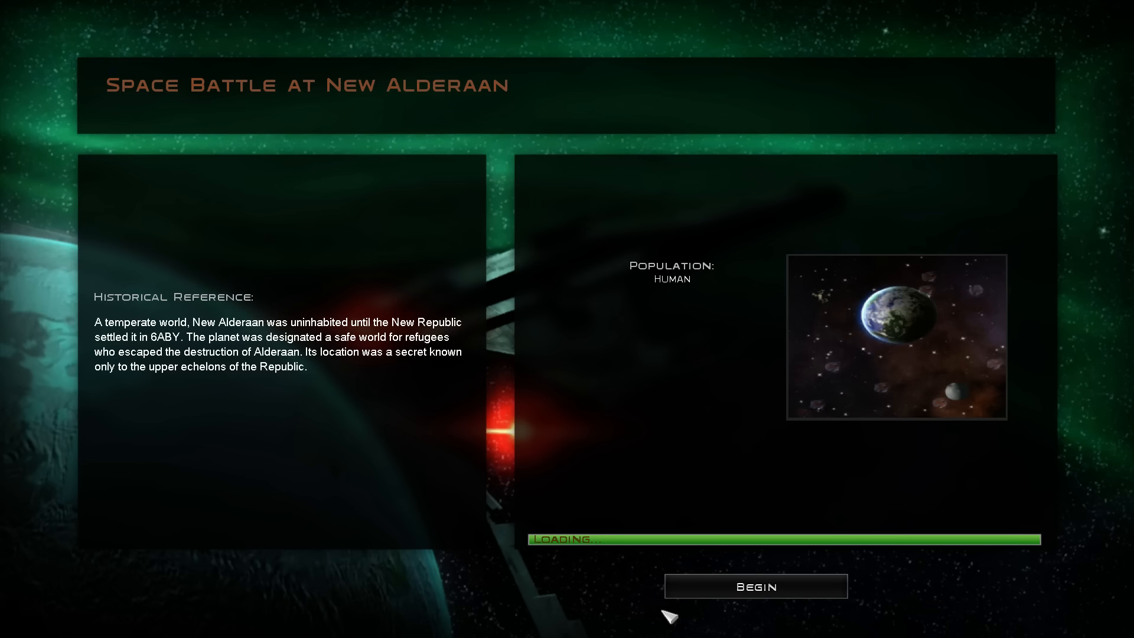
# Start the New Alderaan battle and fight it to victory in 1:11
pyautogui.click(754, 586)
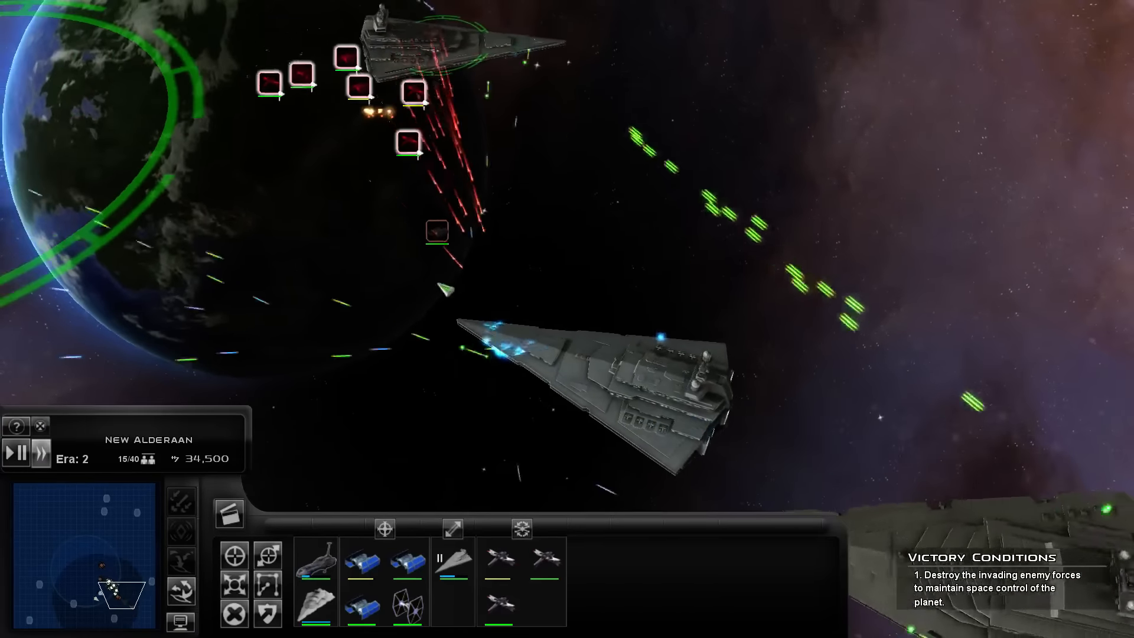
pyautogui.click(550, 347)
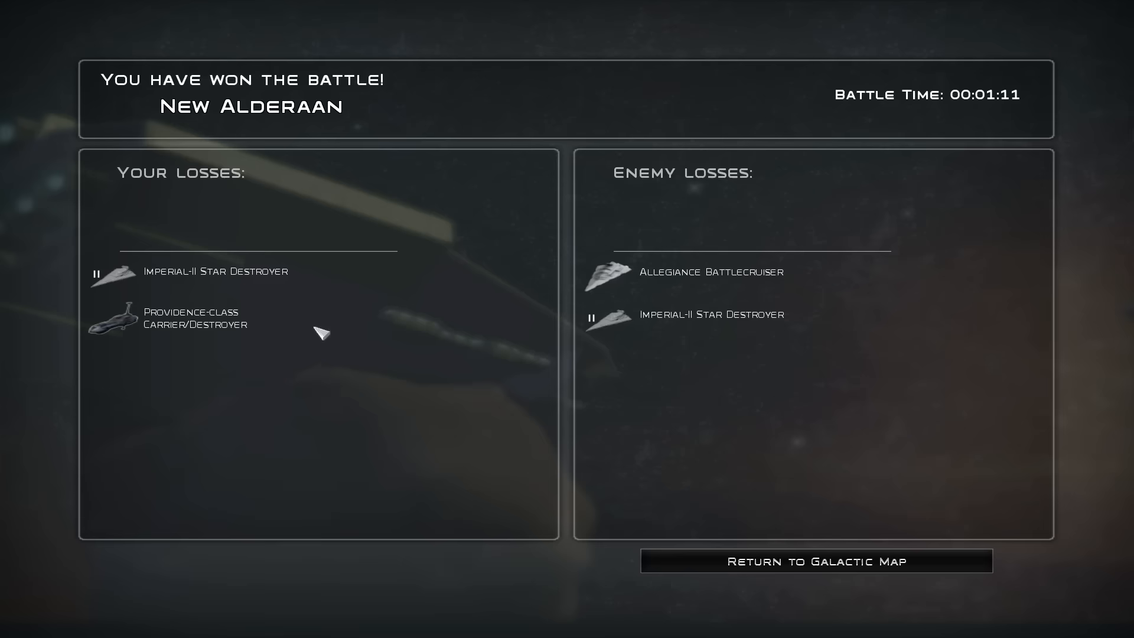
# Dismiss the space victory results and load the New Alderaan land battle
pyautogui.click(815, 561)
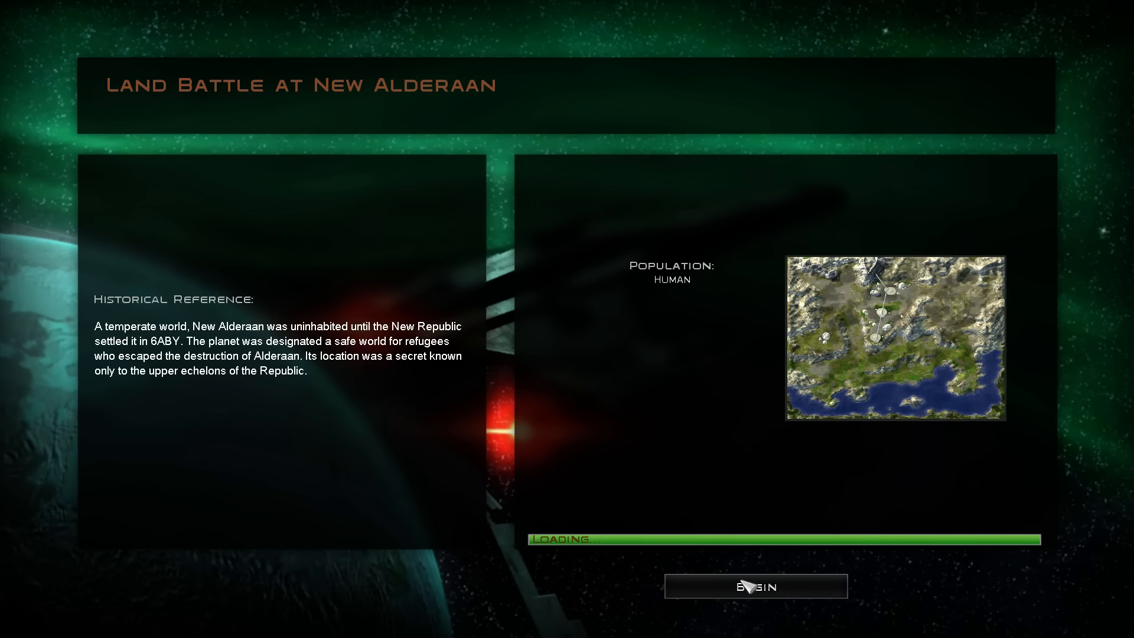
# Begin the New Alderaan land battle and resume play after it pauses
pyautogui.click(754, 585)
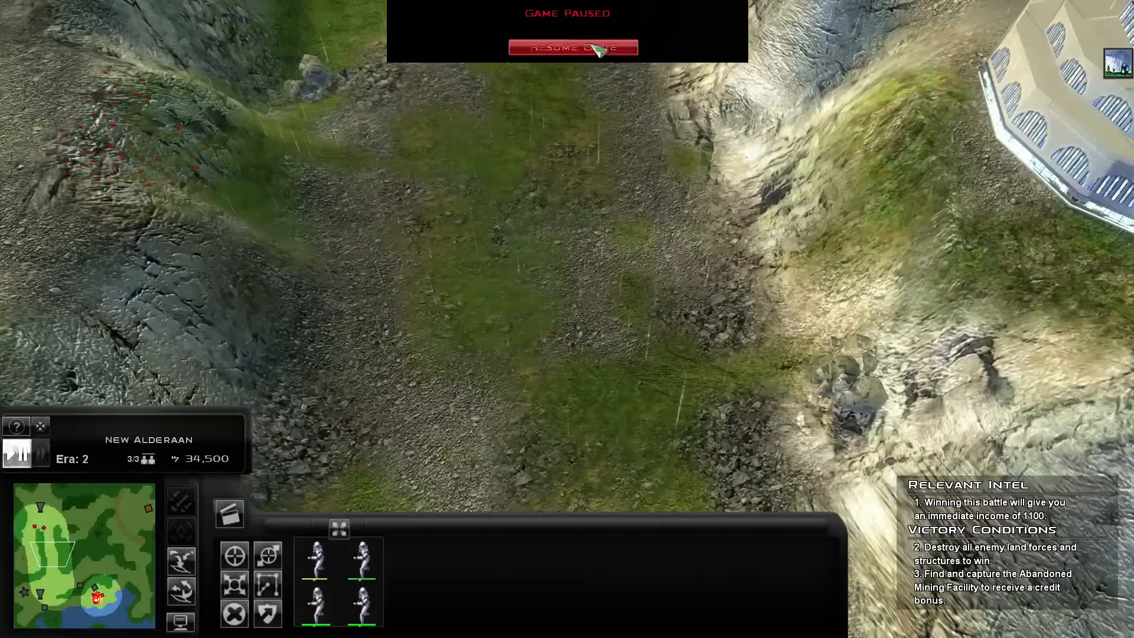
pyautogui.click(571, 47)
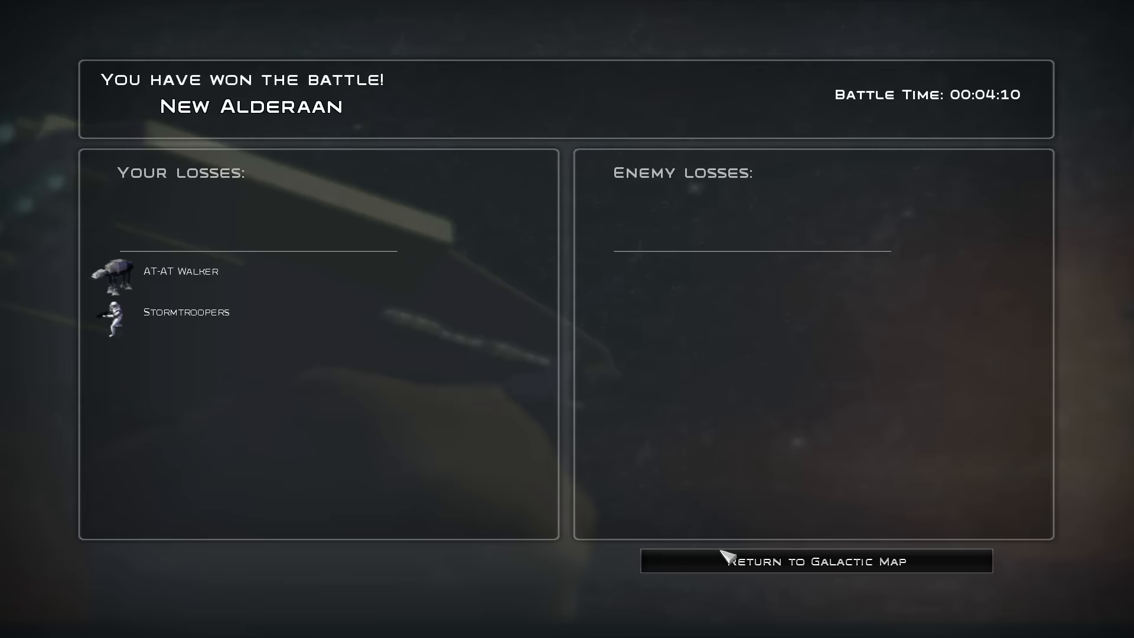
# Dismiss the New Alderaan victory results and return to the galactic map
pyautogui.click(815, 561)
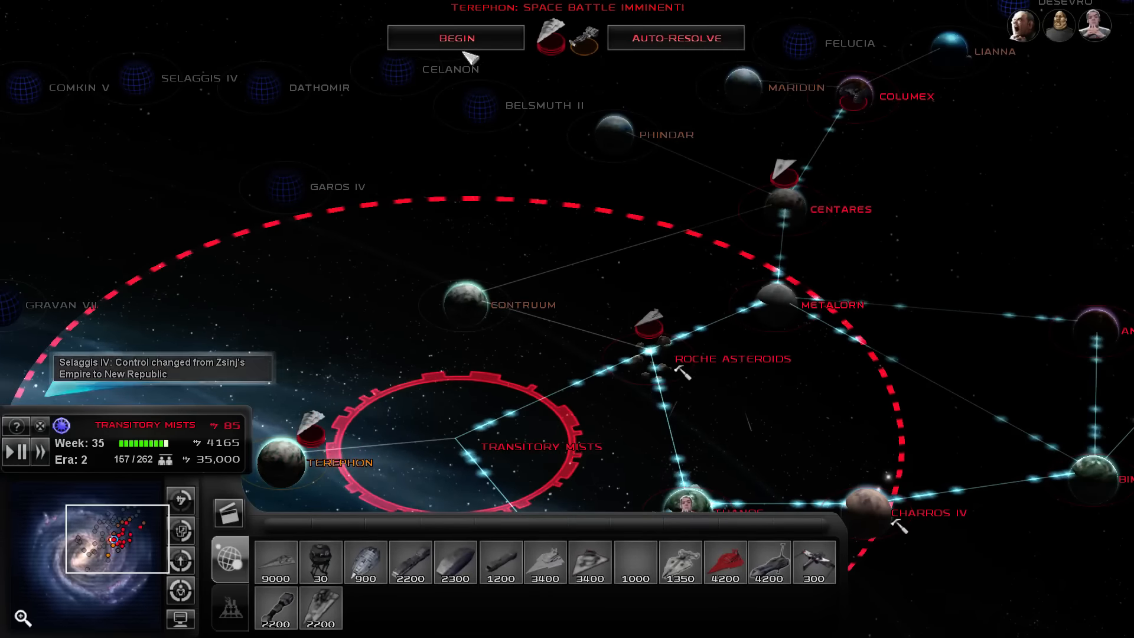
# Queue new ships from the build bar, bringing credits down to 4,980
pyautogui.click(674, 38)
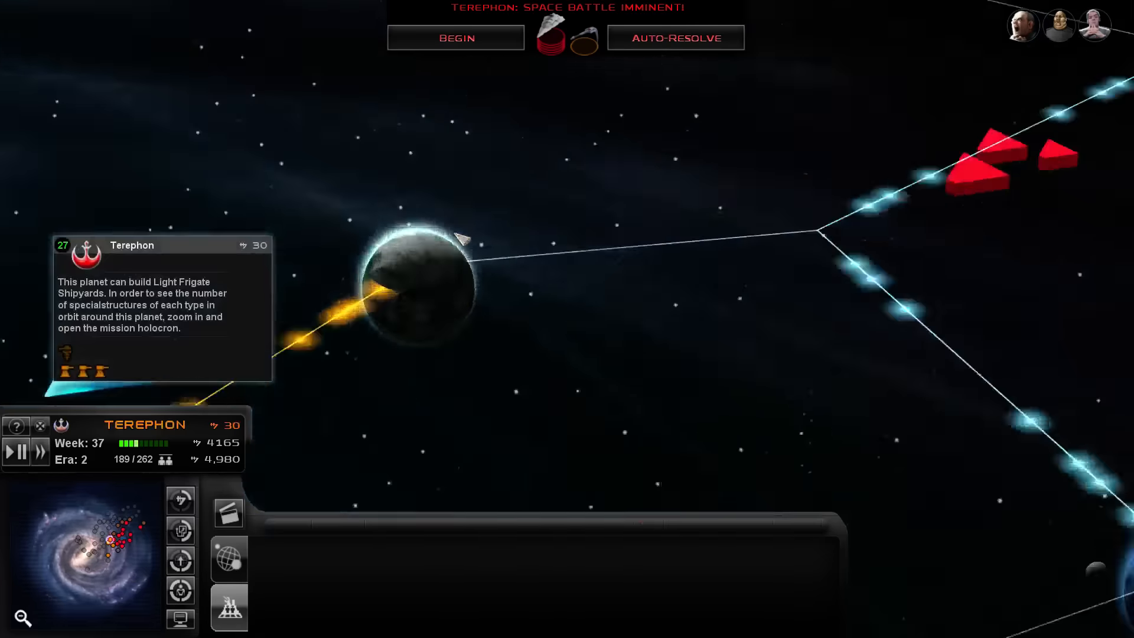
# Zoom in on Terephon to see its details, including Light Frigate Shipyards
pyautogui.click(673, 38)
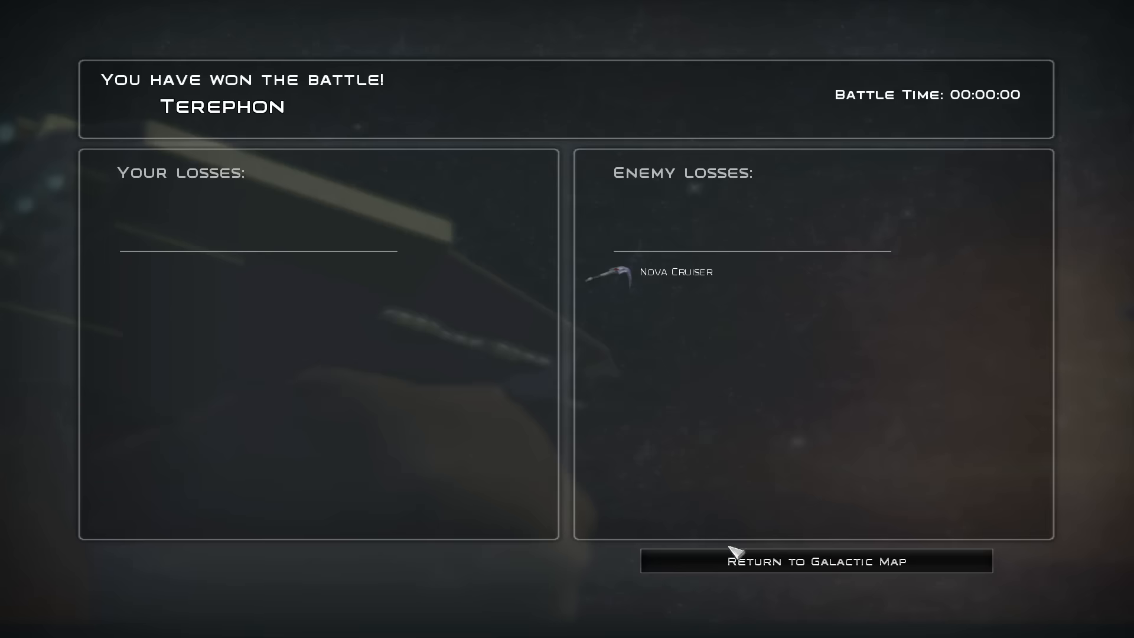
# Return to the galactic map, inspect Thanos and Cejansij, and check the Terephon battle prompt
pyautogui.click(814, 561)
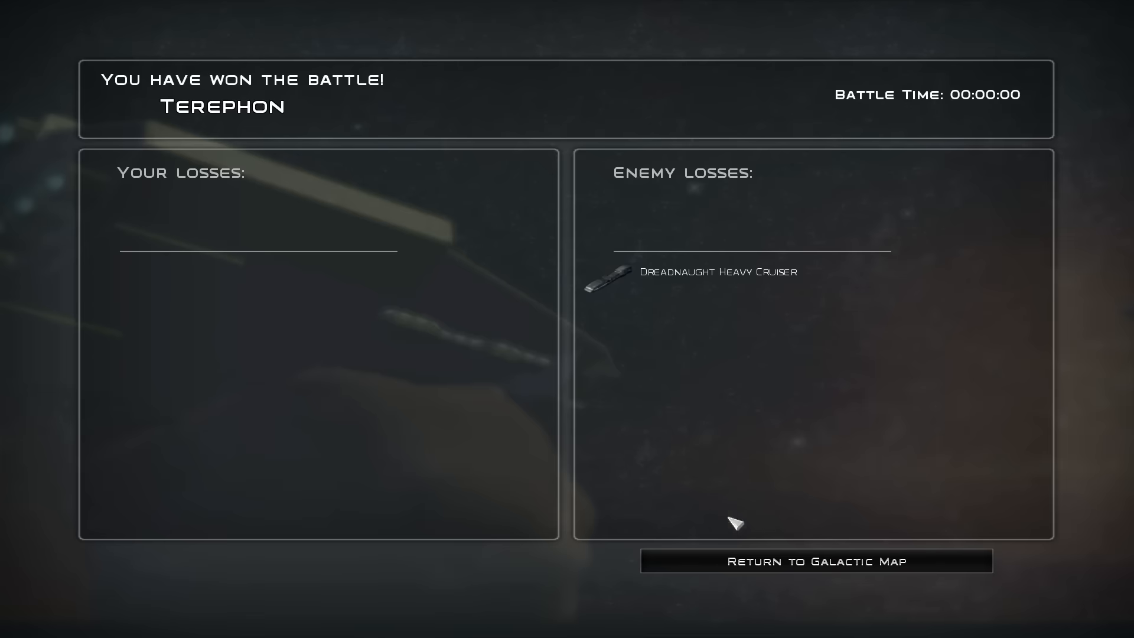
pyautogui.click(815, 561)
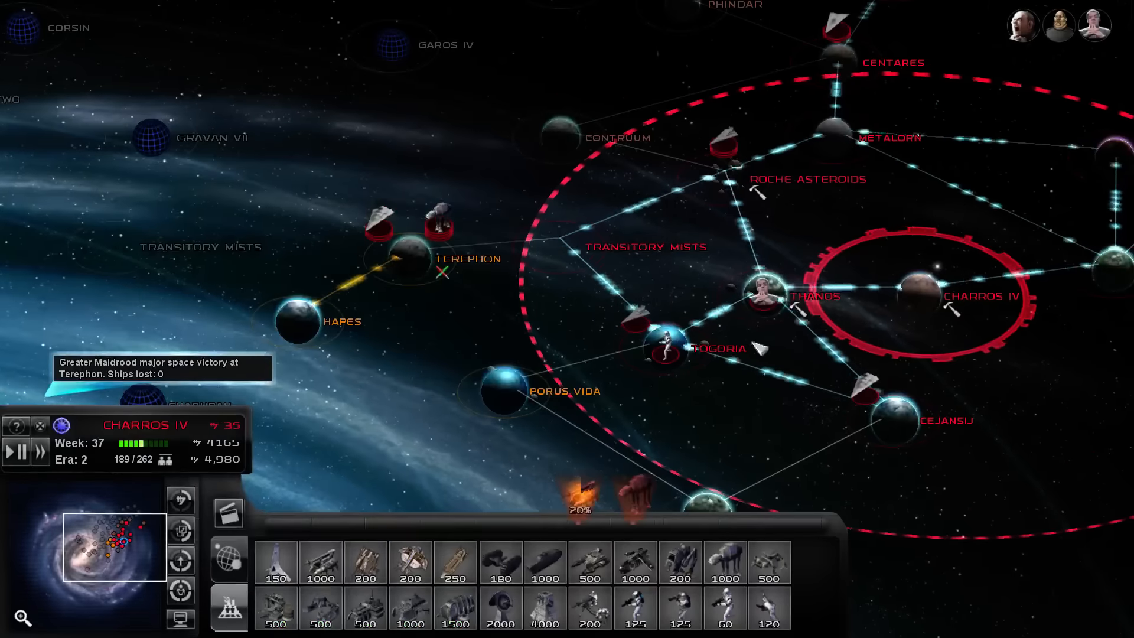
pyautogui.click(760, 295)
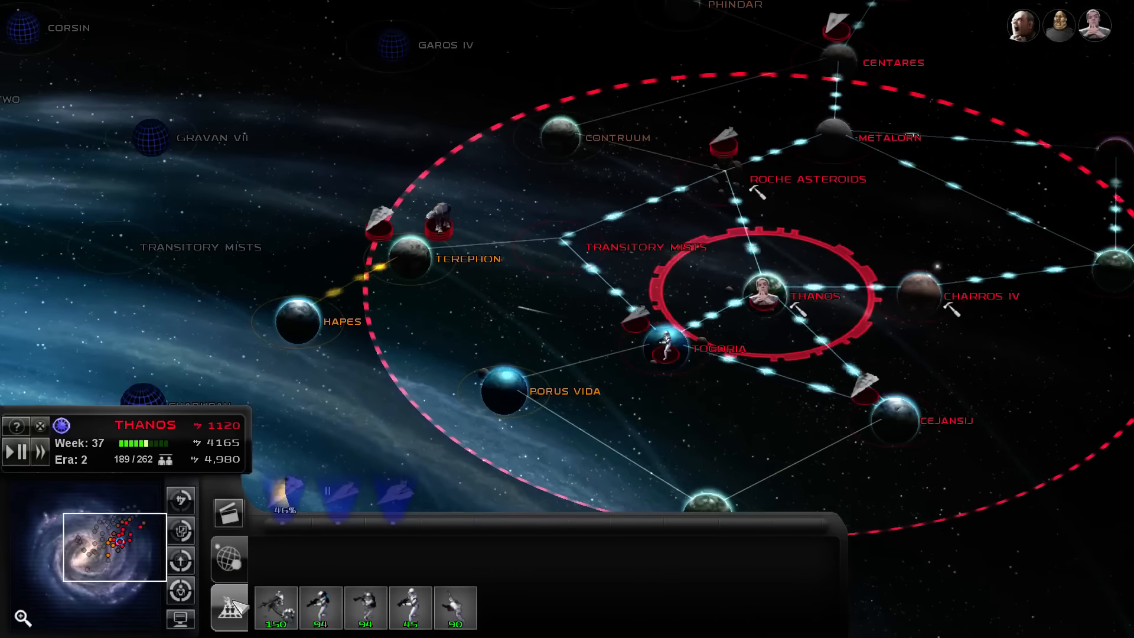
pyautogui.click(888, 422)
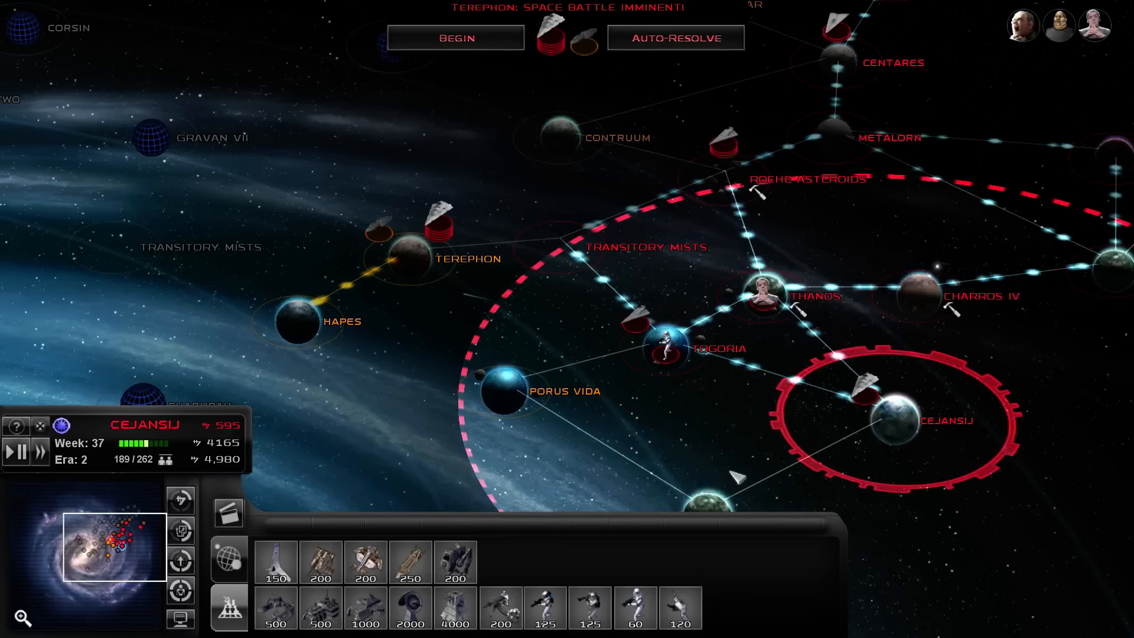
pyautogui.click(675, 37)
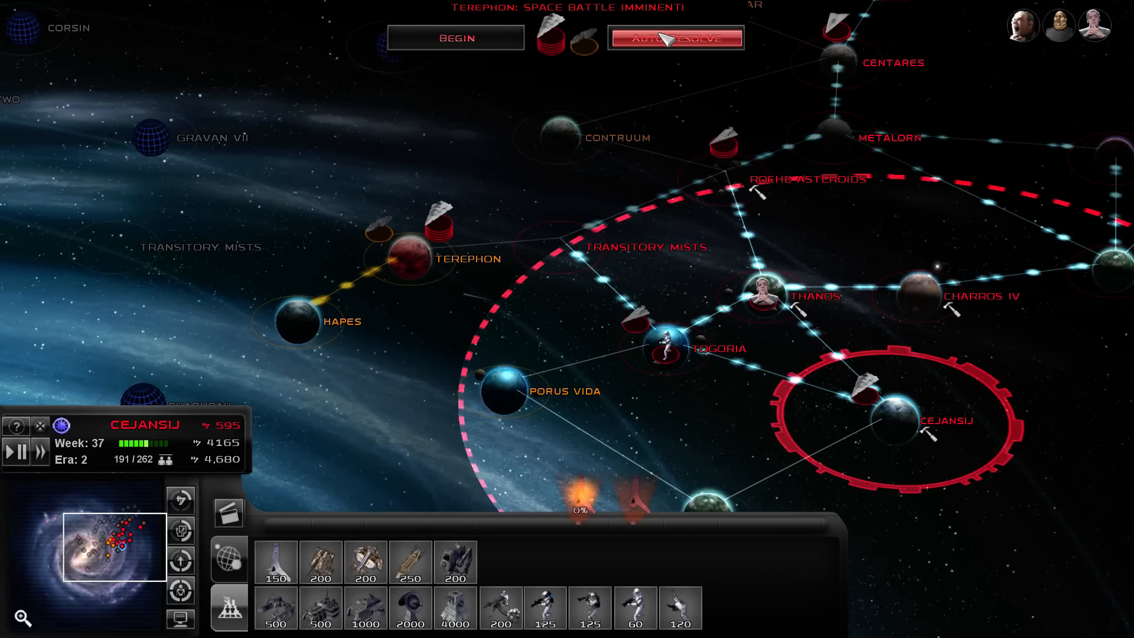
pyautogui.click(676, 38)
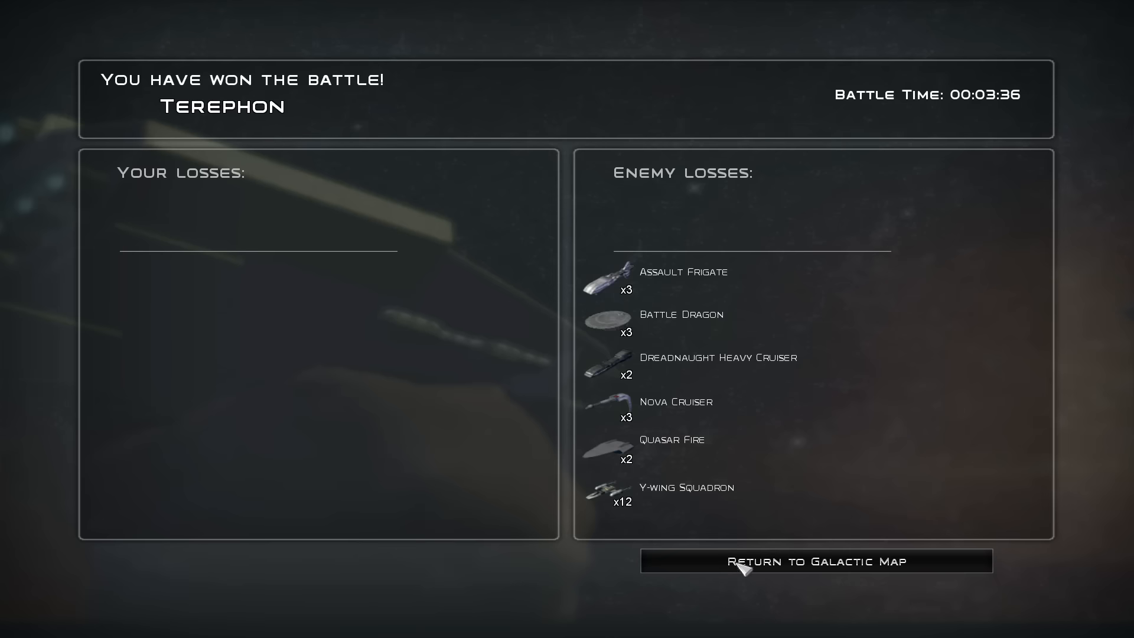
# Return to the galactic map and launch the Terephon land battle
pyautogui.click(815, 561)
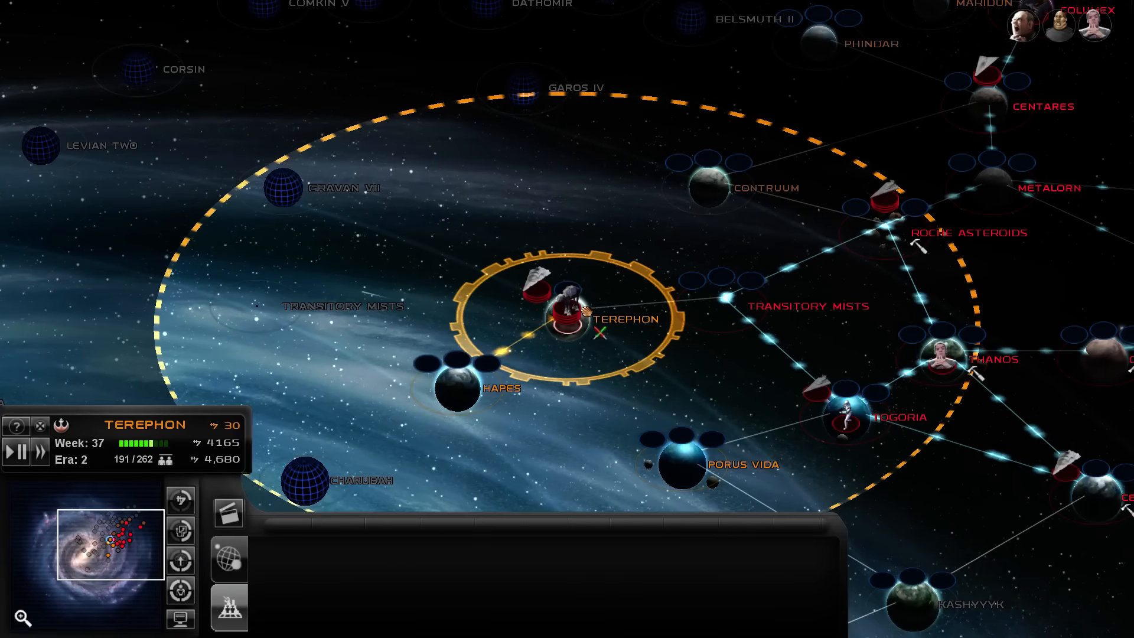
pyautogui.click(568, 312)
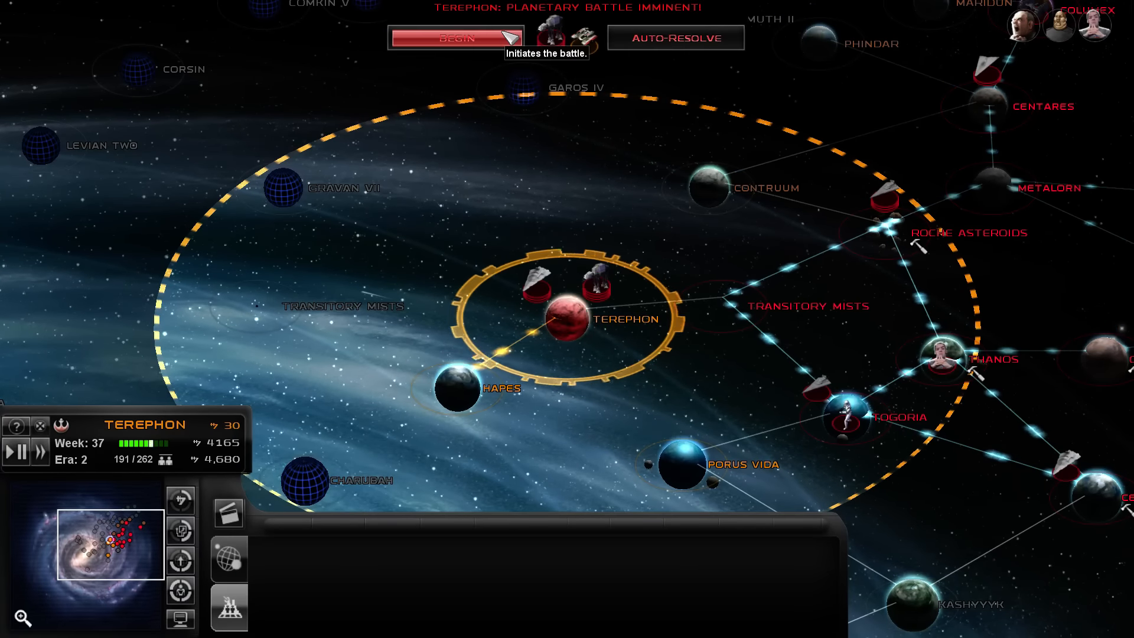
pyautogui.click(455, 38)
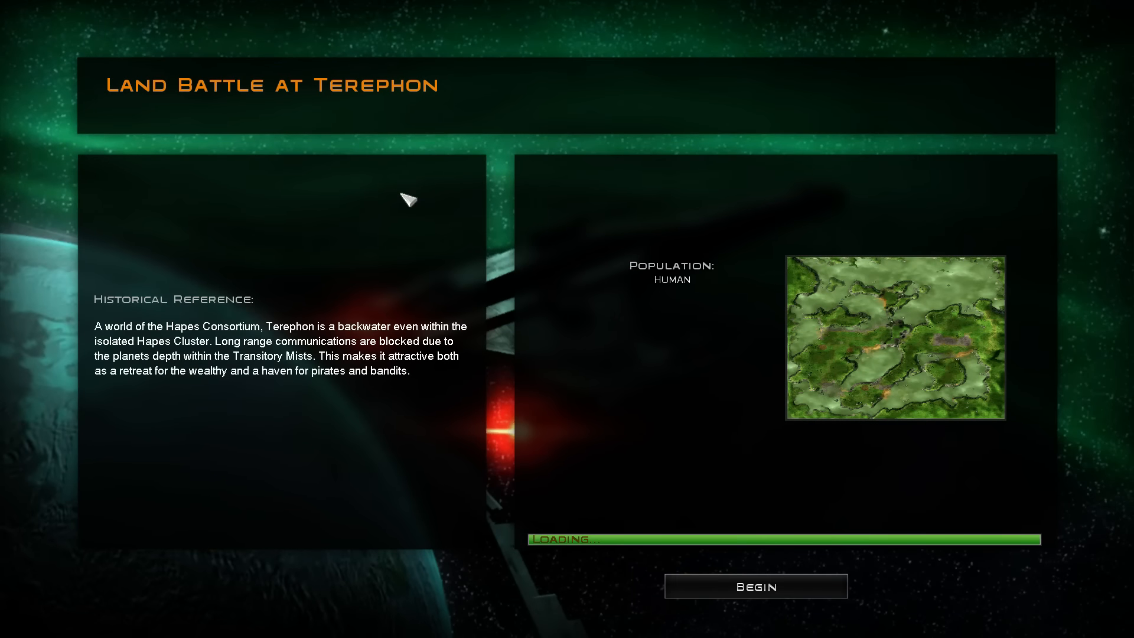
# Begin the Terephon land battle and scroll the camera across the battlefield
pyautogui.click(755, 586)
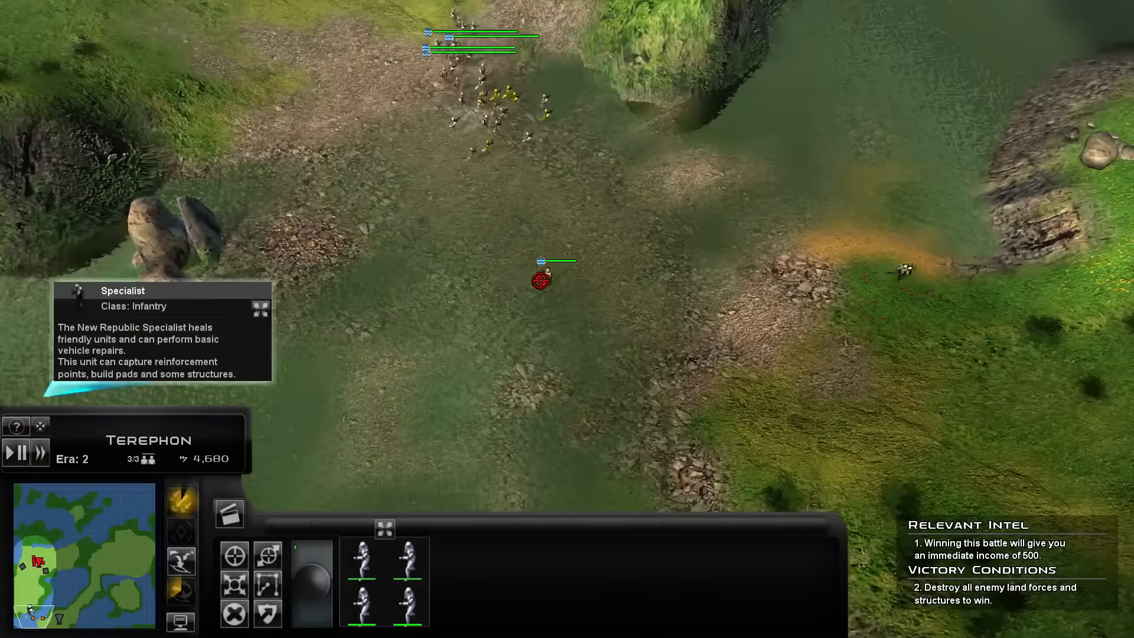
pyautogui.scroll(-3)
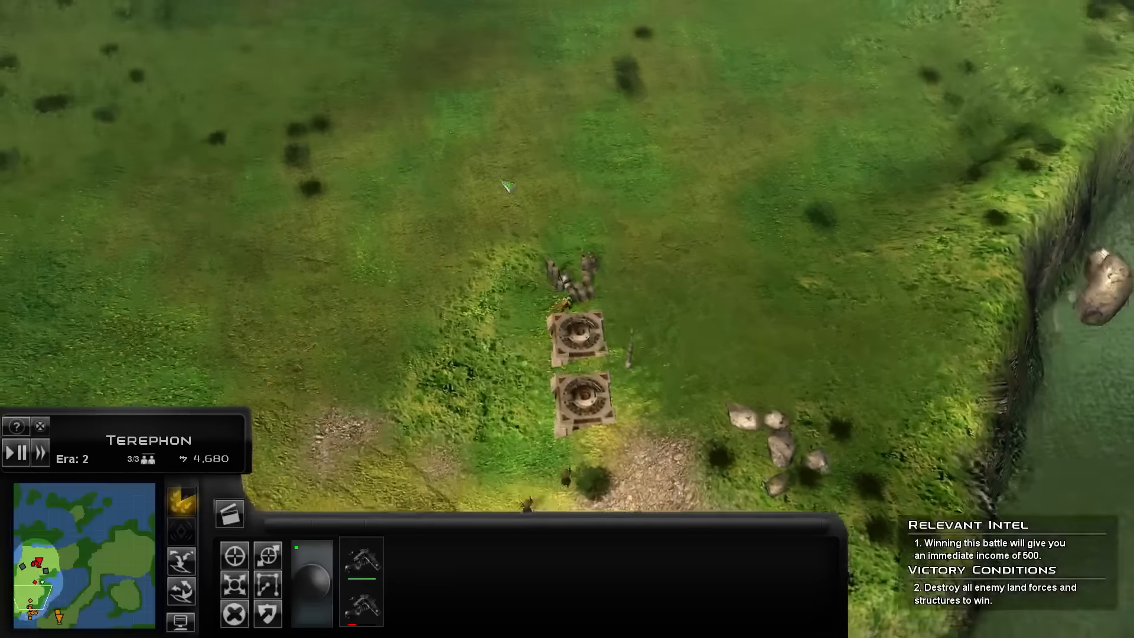
# Move the AT-ATs and stormtroopers toward the rebel base structures
pyautogui.scroll(-3)
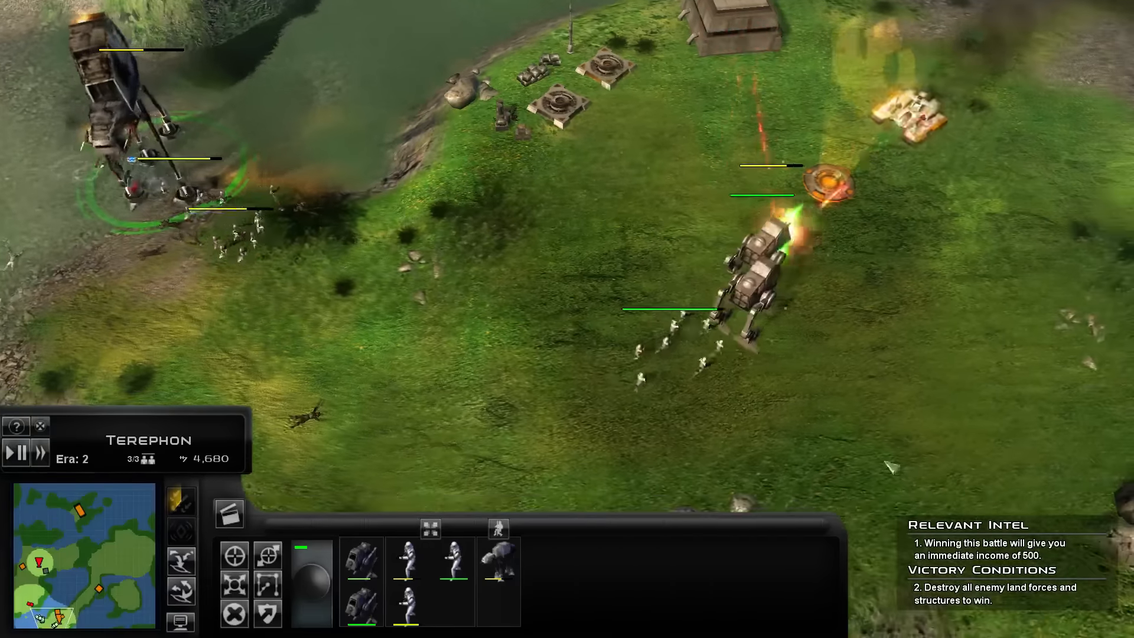
pyautogui.click(456, 463)
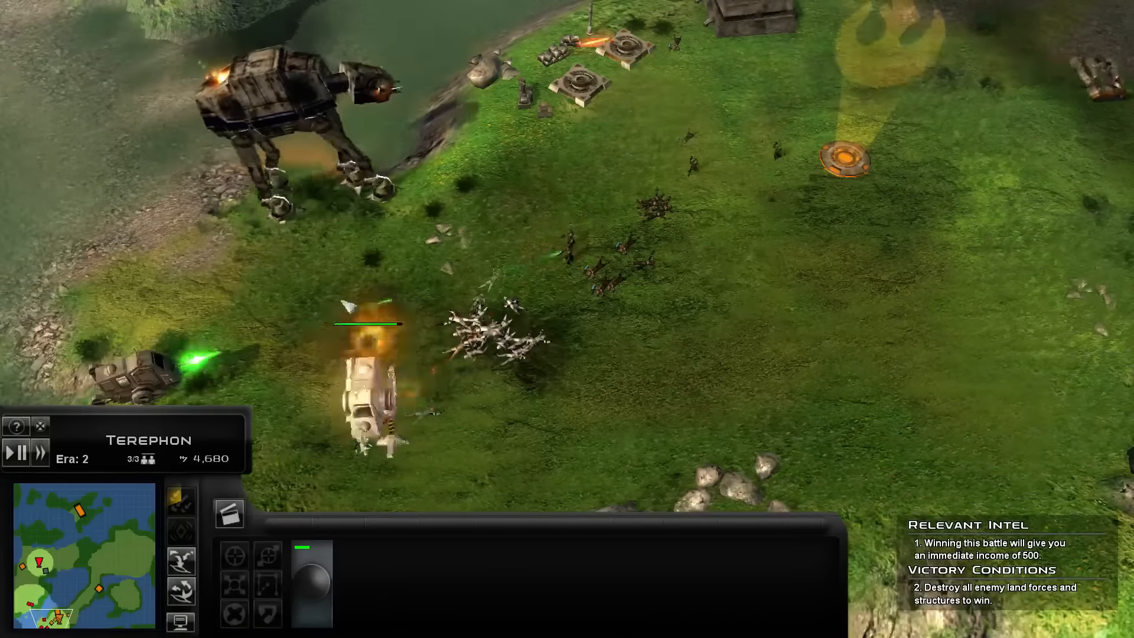
# Order the AT-AT and infantry to attack rebel defenders and turrets near the base
pyautogui.click(340, 130)
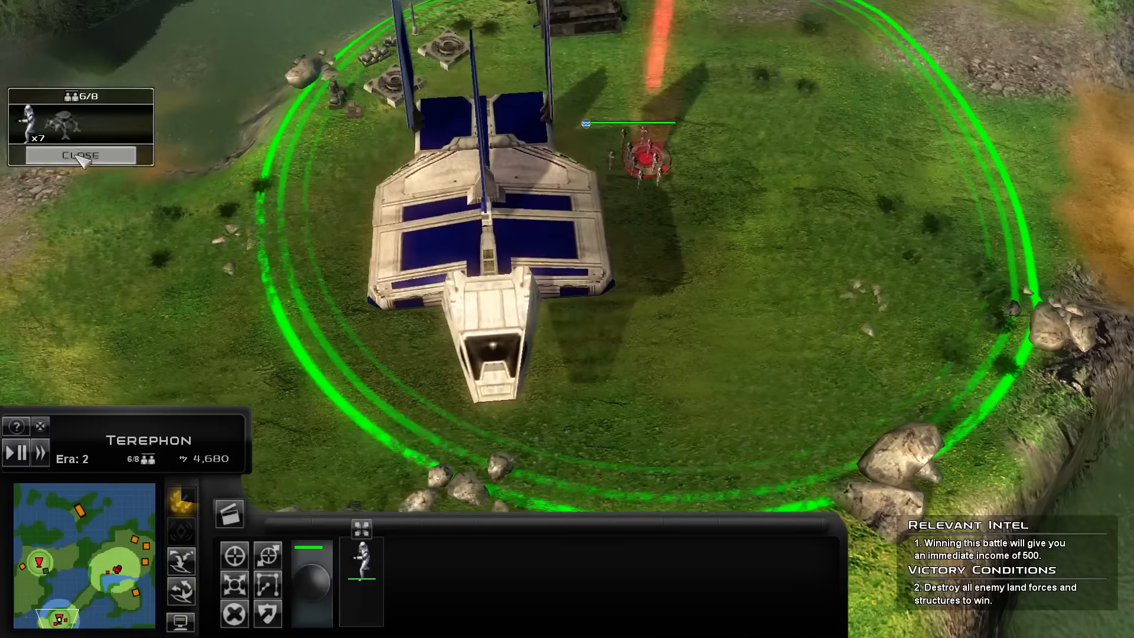
pyautogui.click(79, 155)
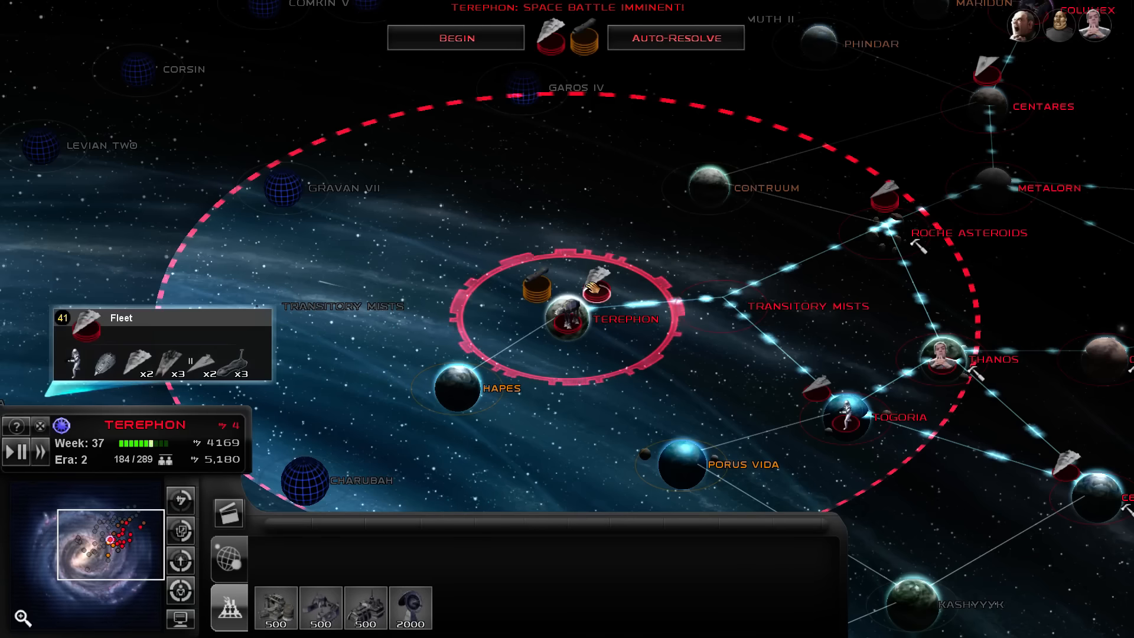
# Leave the victory screen for the galactic map and view the 37-week military history graph
pyautogui.click(674, 36)
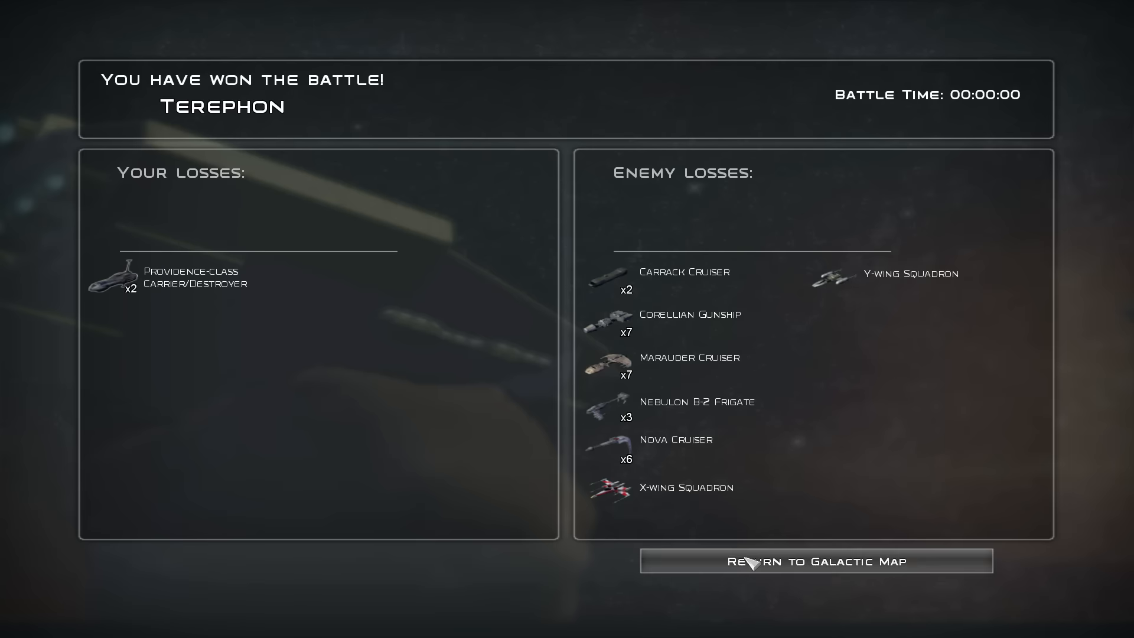
pyautogui.click(815, 560)
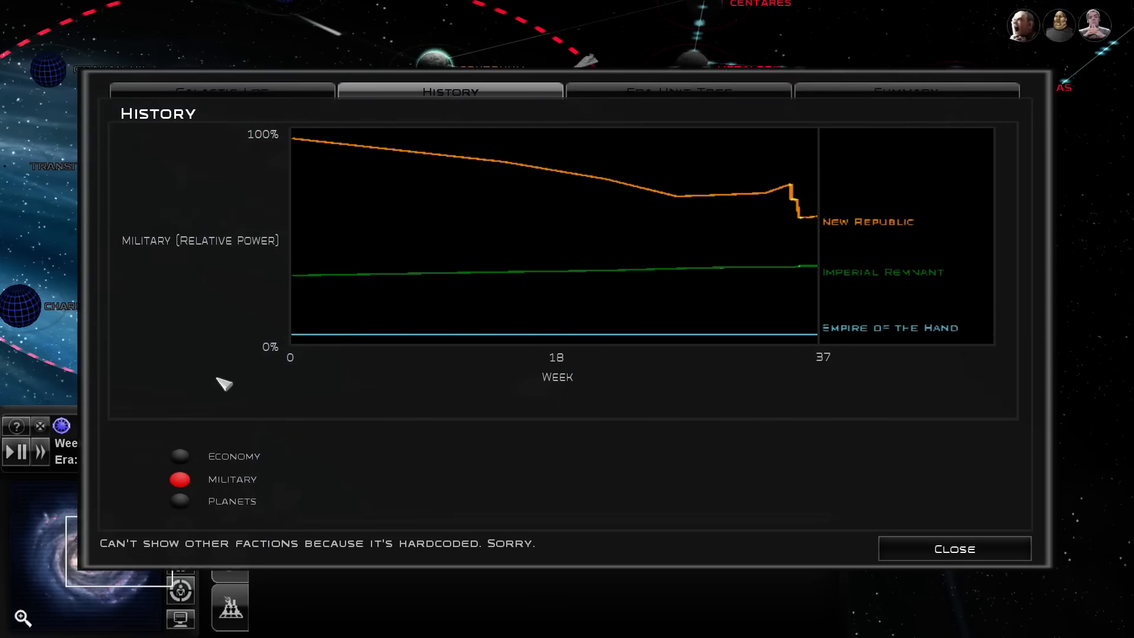
pyautogui.moveTo(778, 267)
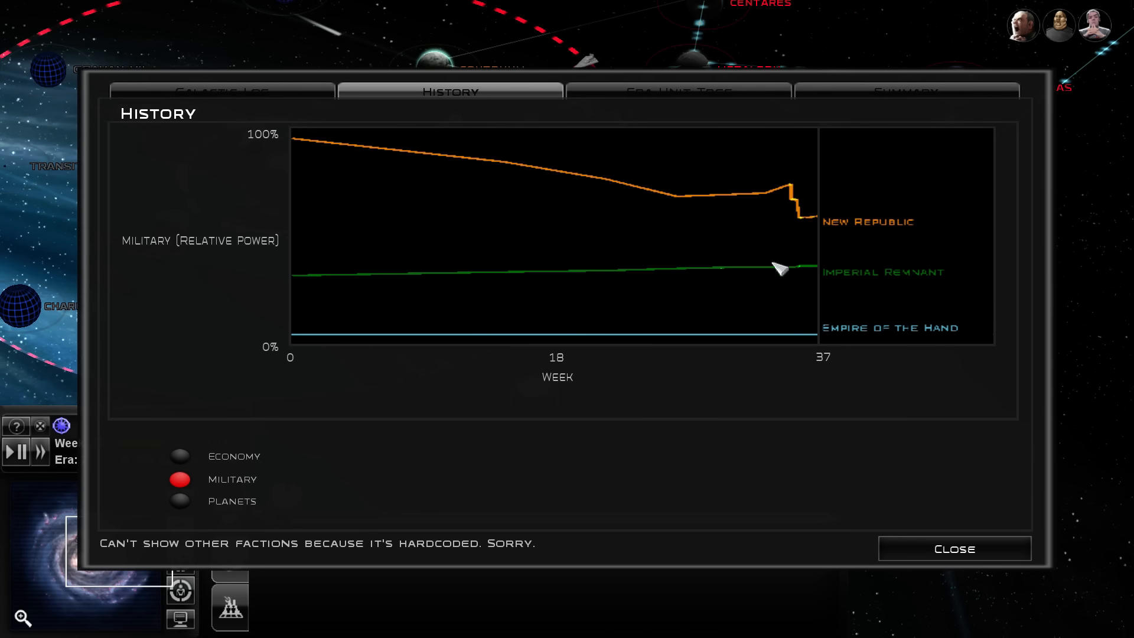
# Close the History window and select Roche Asteroids to show its build options
pyautogui.click(954, 548)
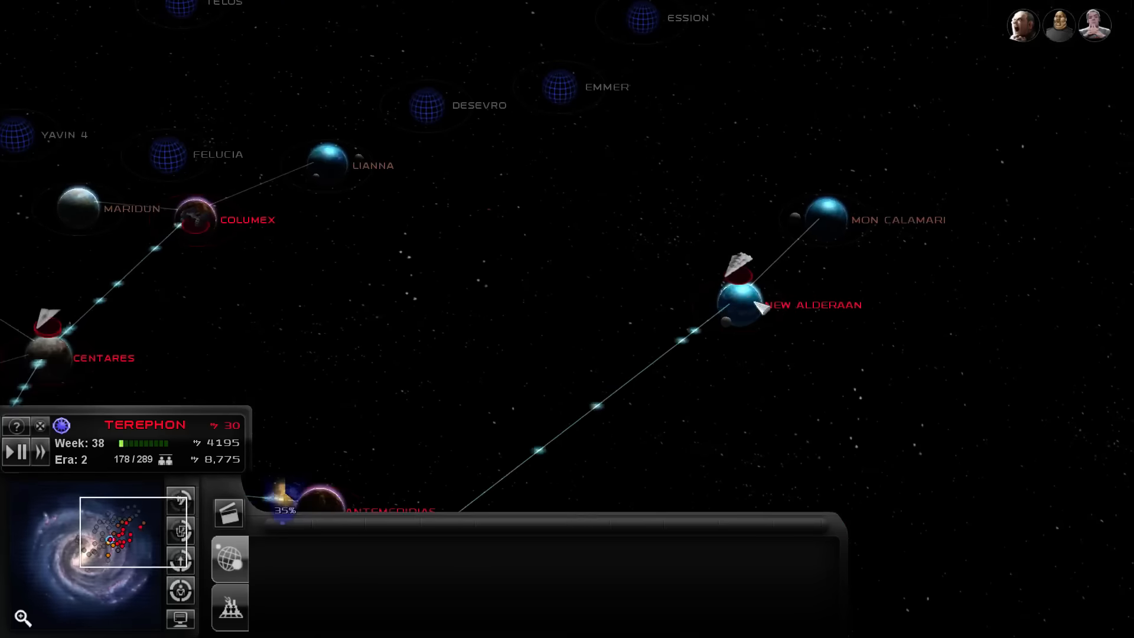
pyautogui.click(737, 297)
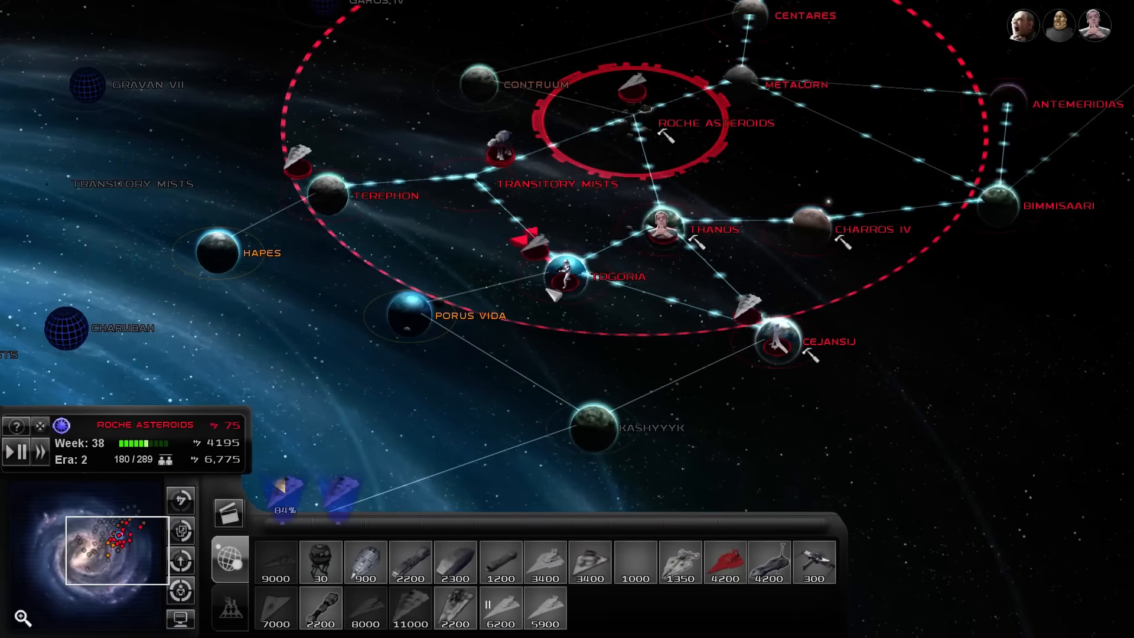
# Add two warships to the Roche Asteroids production queue
pyautogui.click(563, 274)
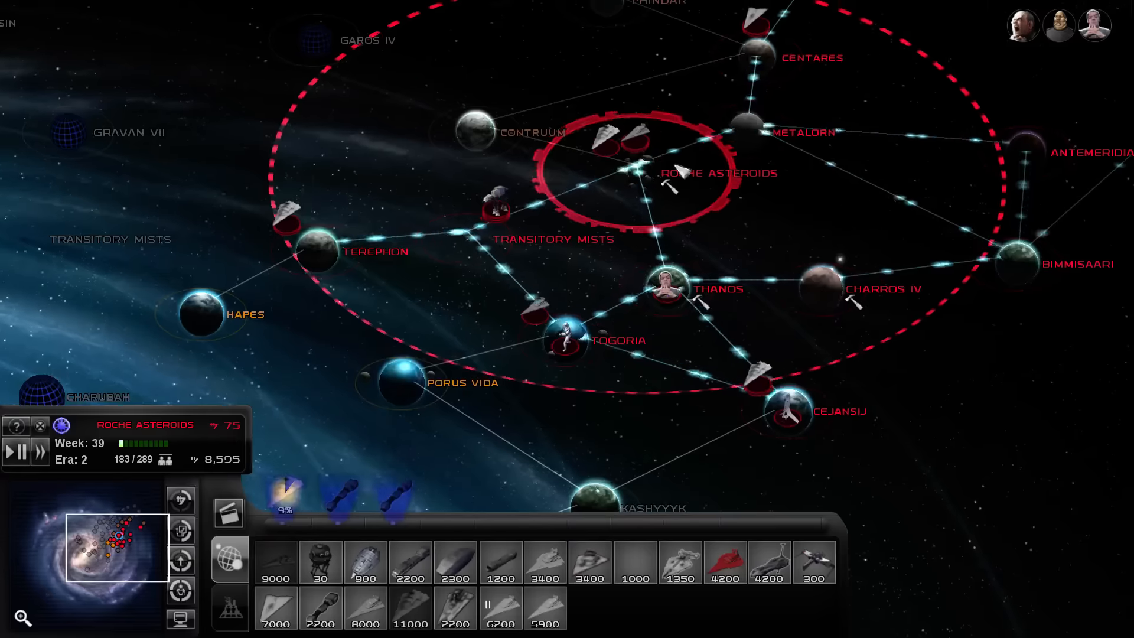
pyautogui.click(745, 123)
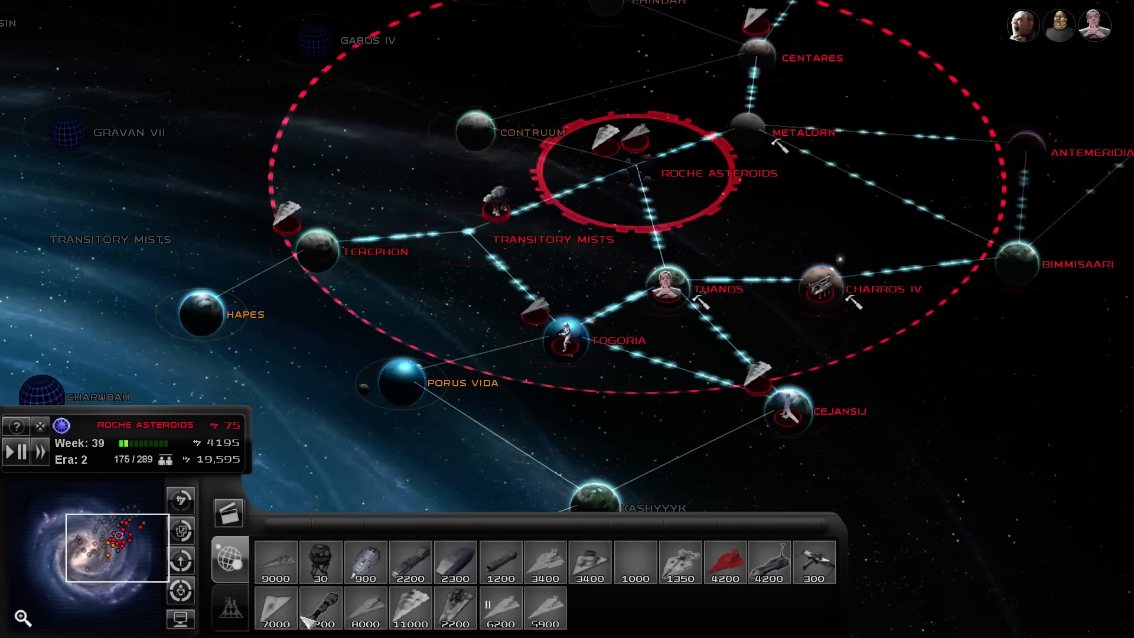
# Select Thanos and add units to its build queue, dropping credits to 345
pyautogui.click(660, 285)
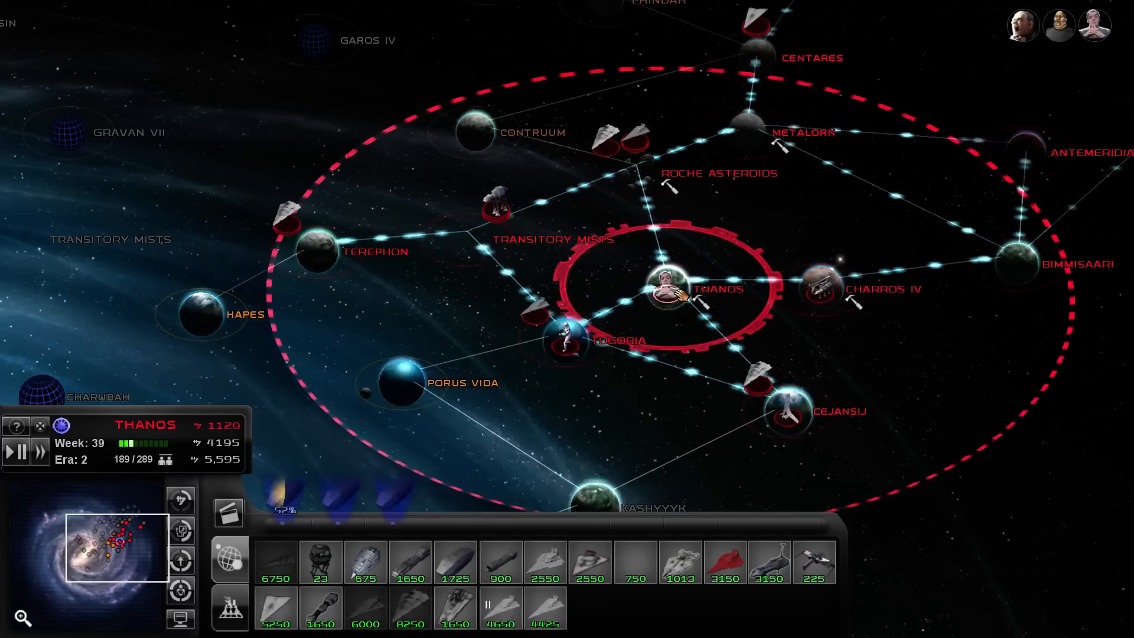
pyautogui.moveTo(320, 560)
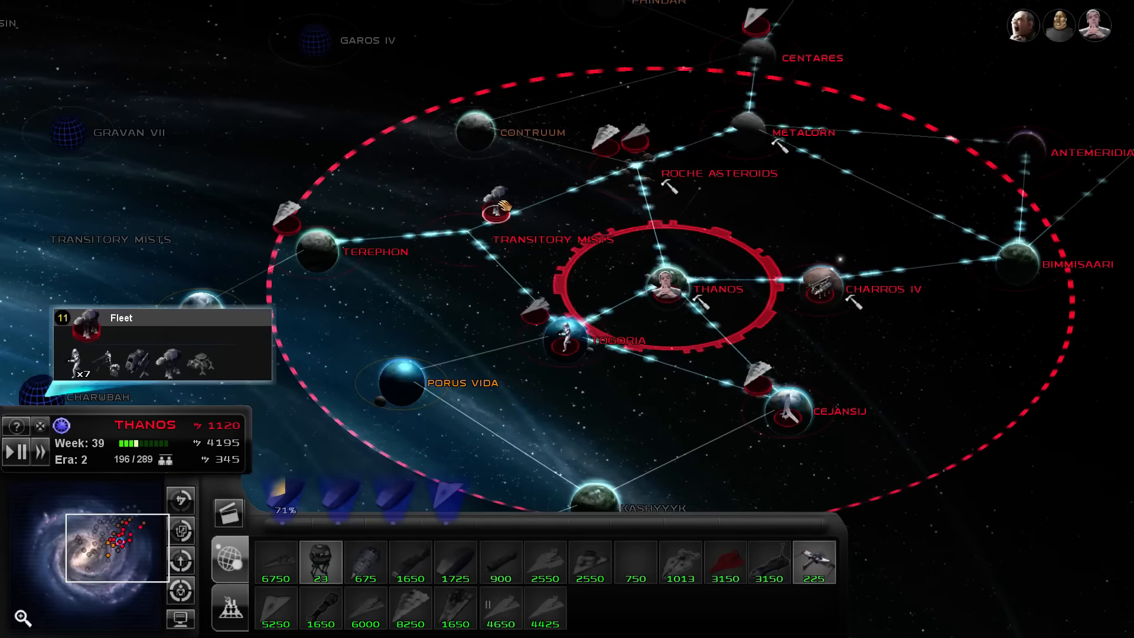
pyautogui.click(821, 287)
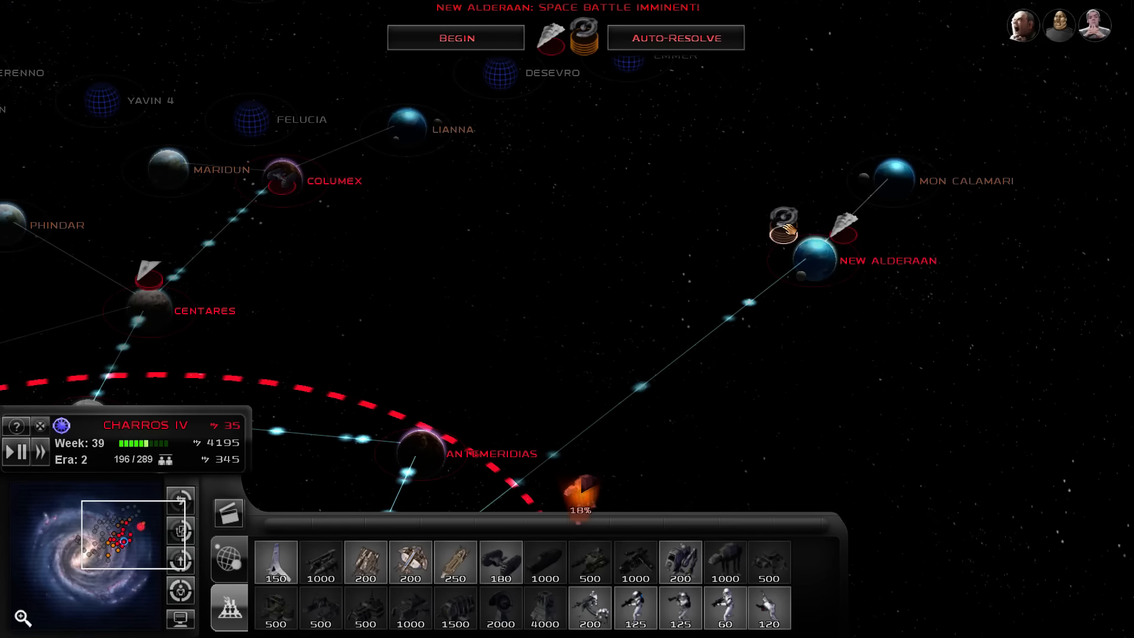
pyautogui.moveTo(148, 271)
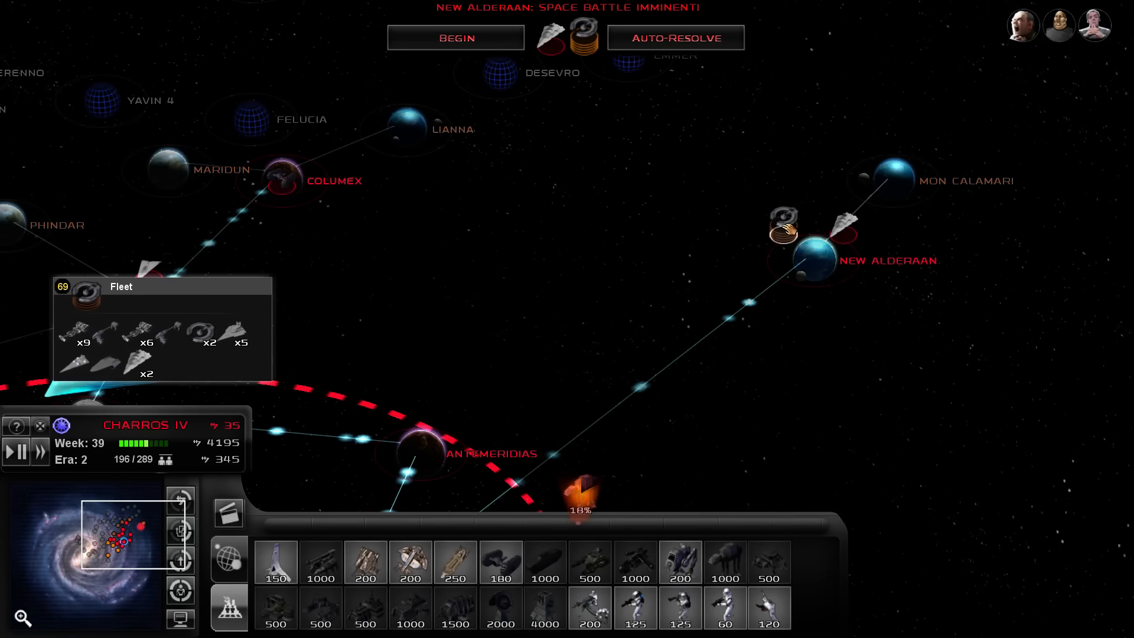